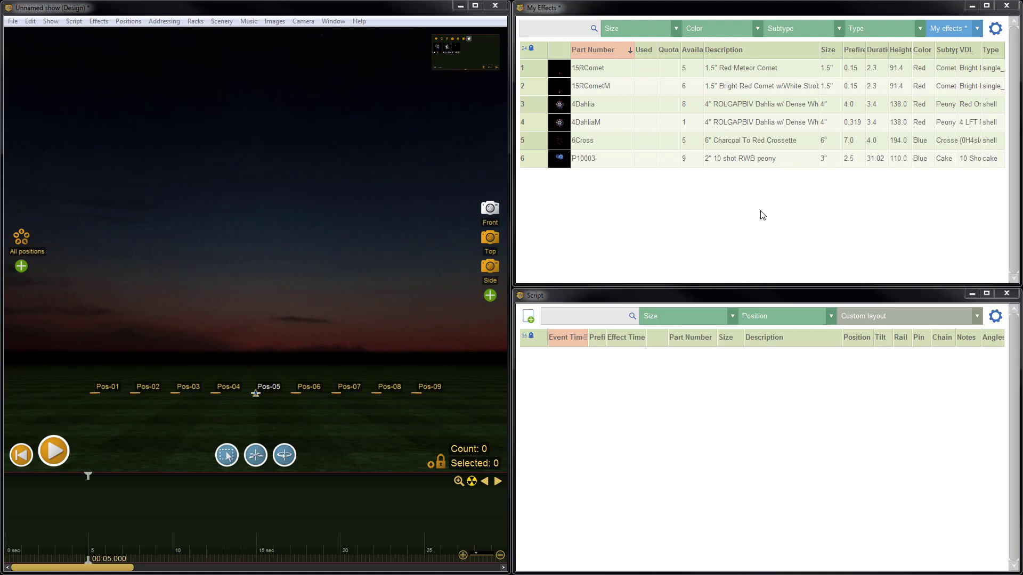
mouse_move(737, 260)
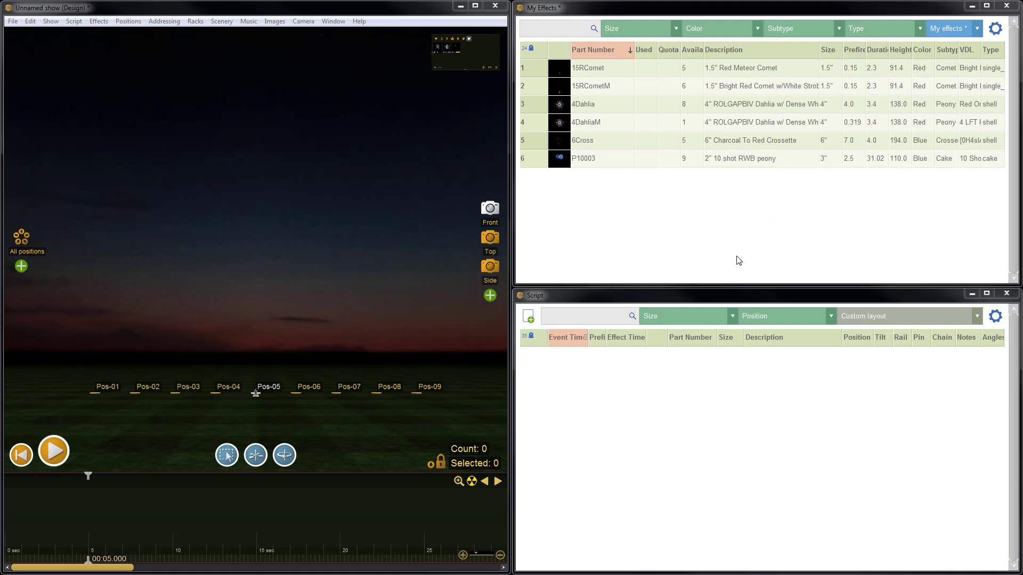
mouse_move(722, 144)
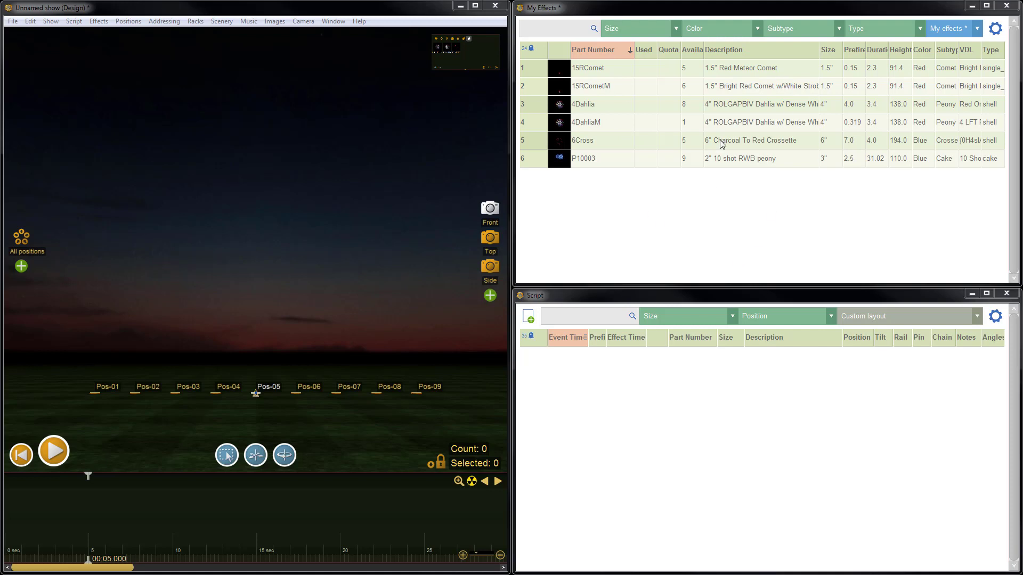
mouse_move(637, 68)
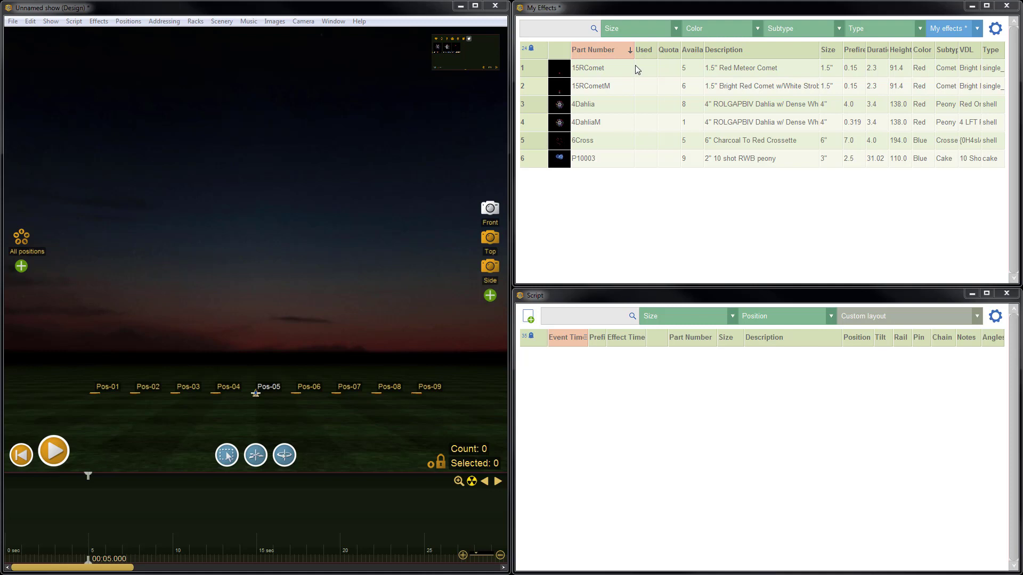
mouse_move(726, 72)
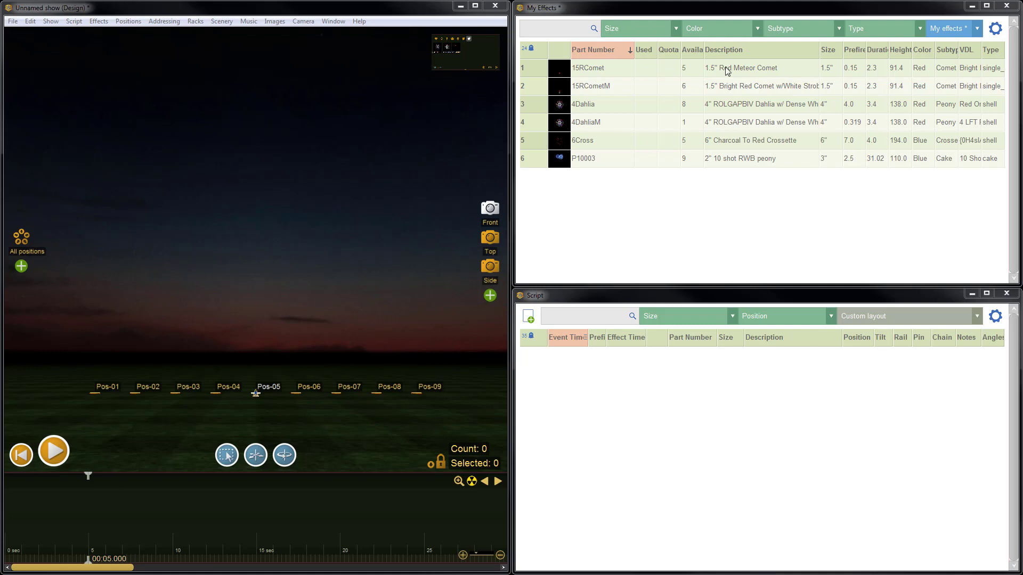
mouse_move(792, 174)
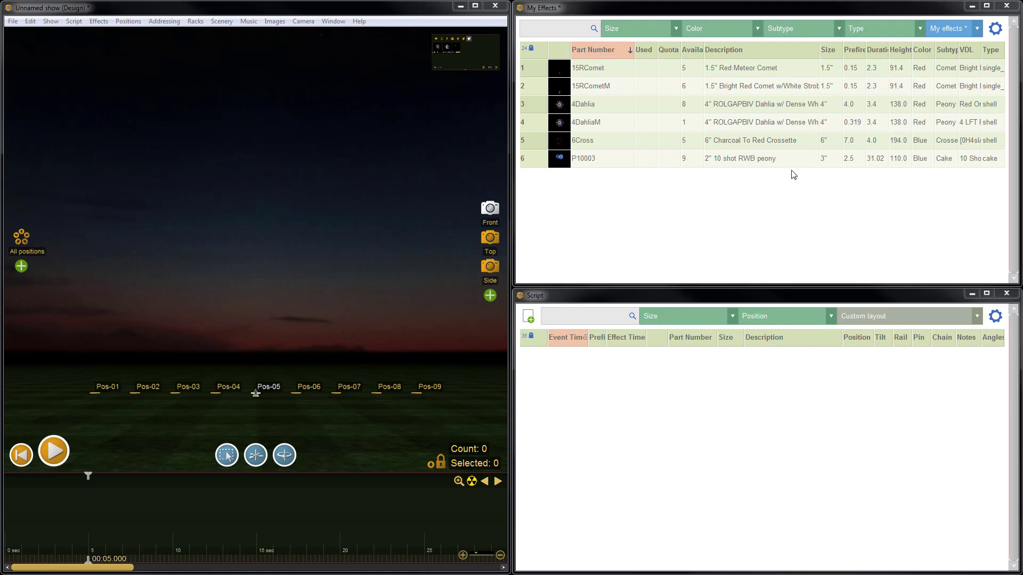
mouse_move(643, 103)
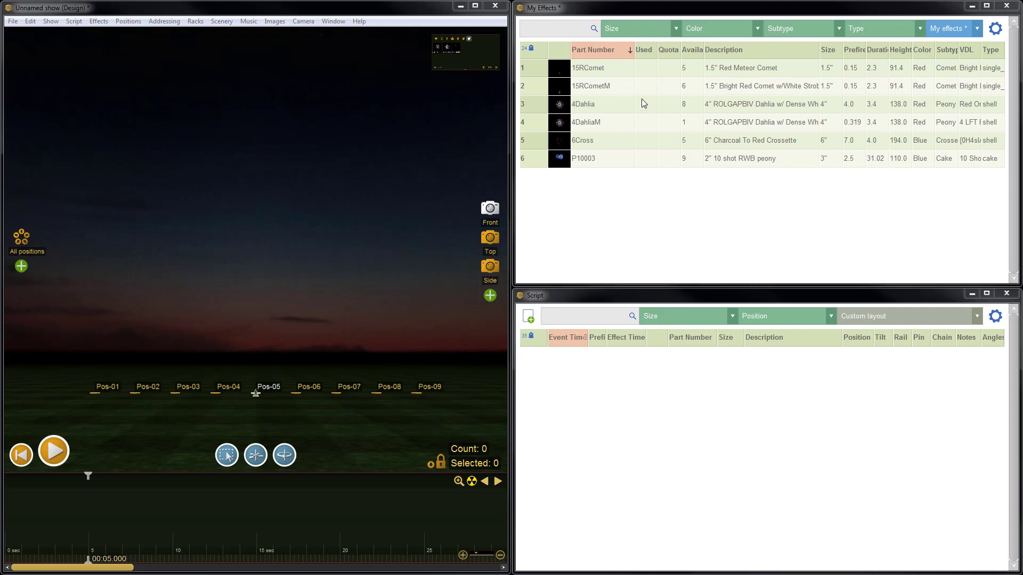
mouse_move(808, 64)
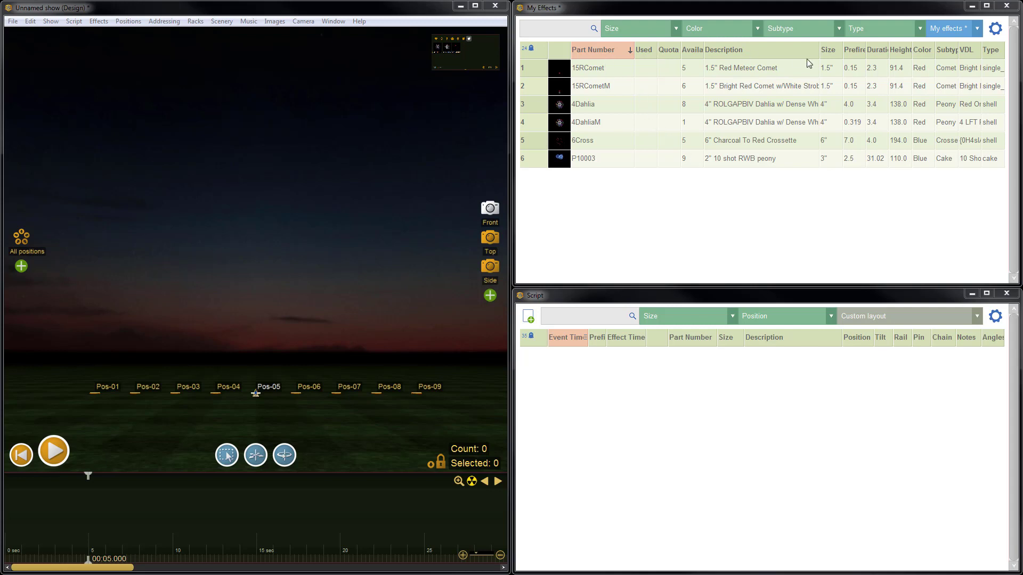
mouse_move(721, 58)
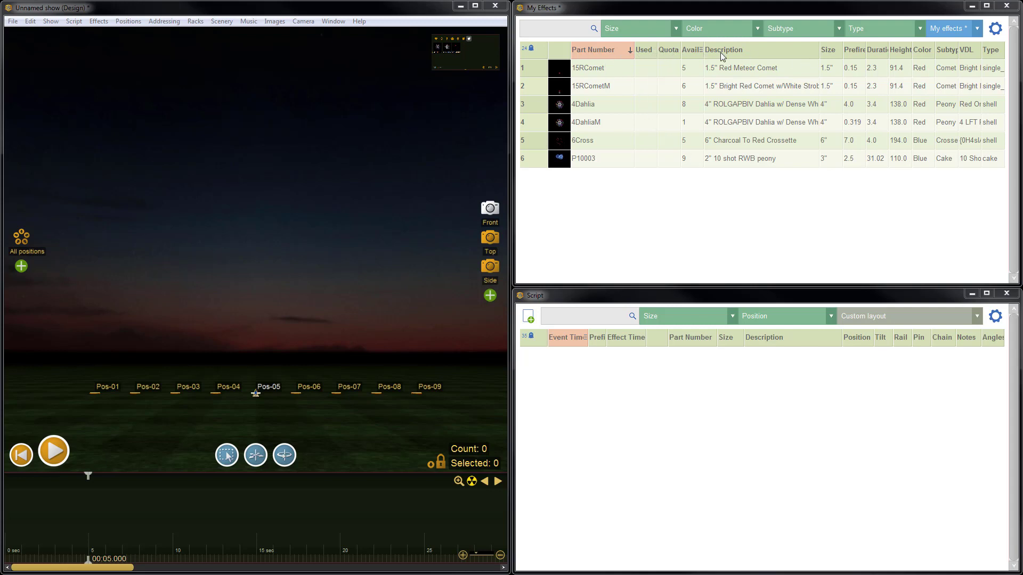
mouse_move(726, 89)
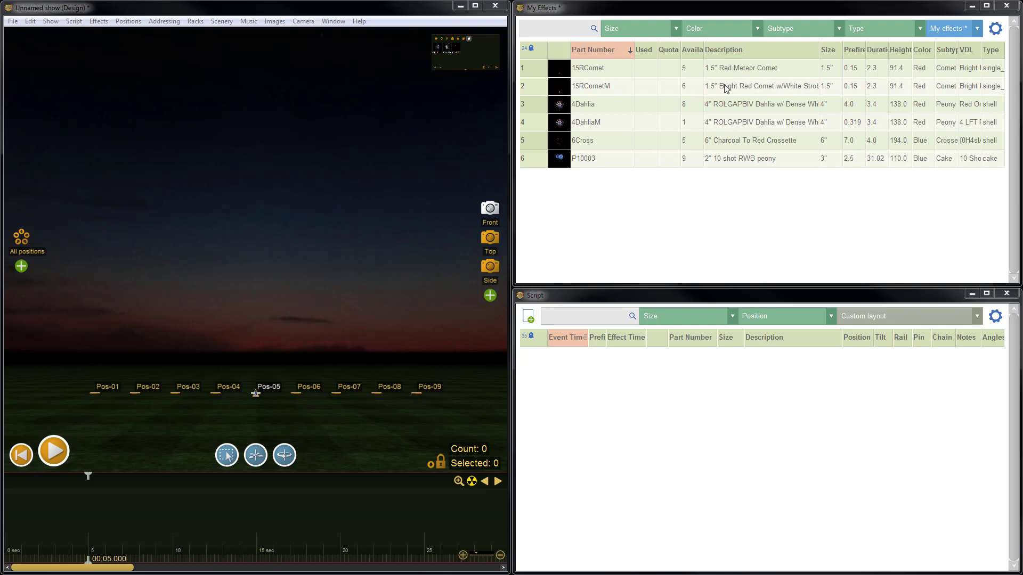
mouse_move(624, 196)
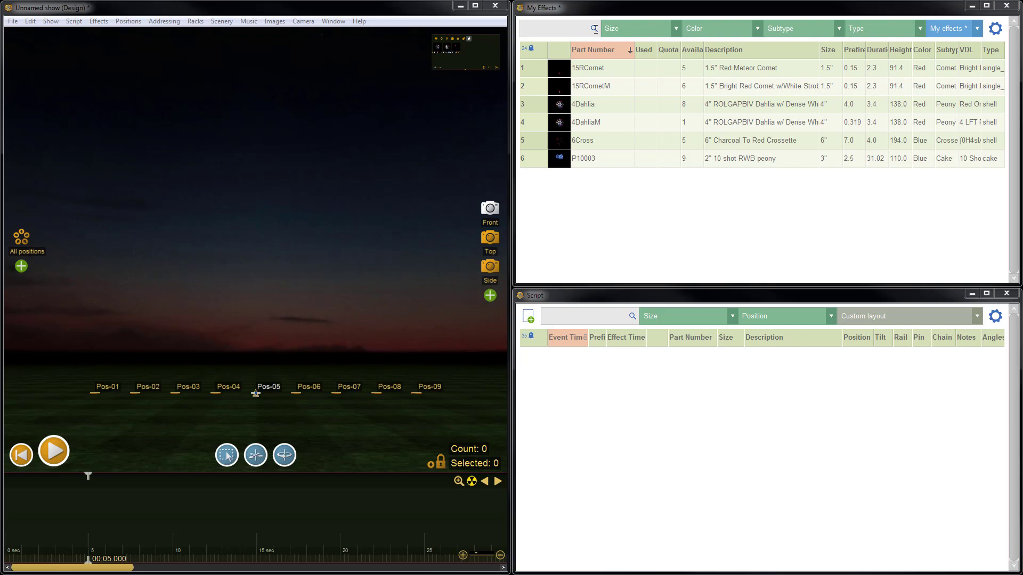
mouse_move(623, 108)
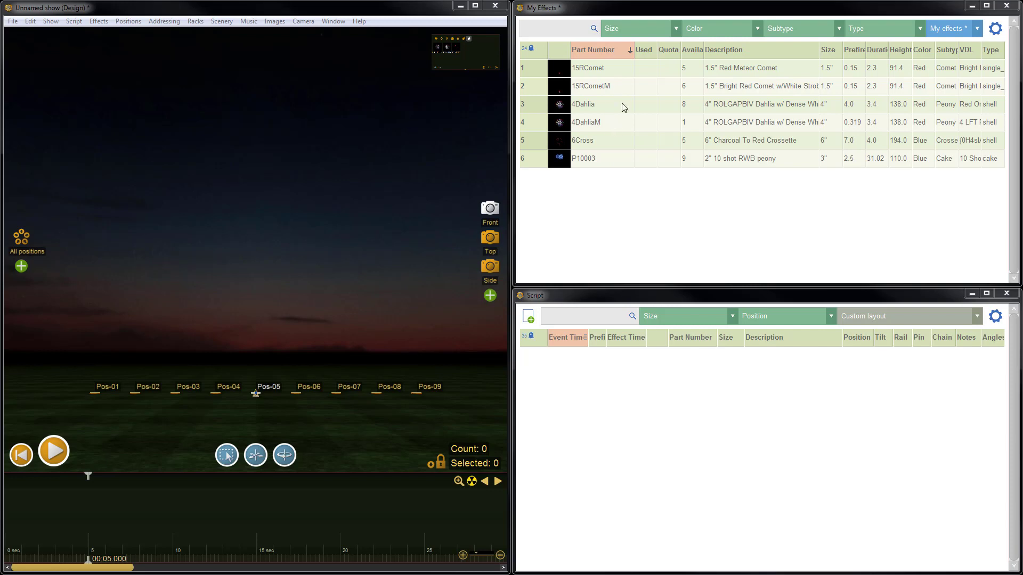
mouse_move(674, 135)
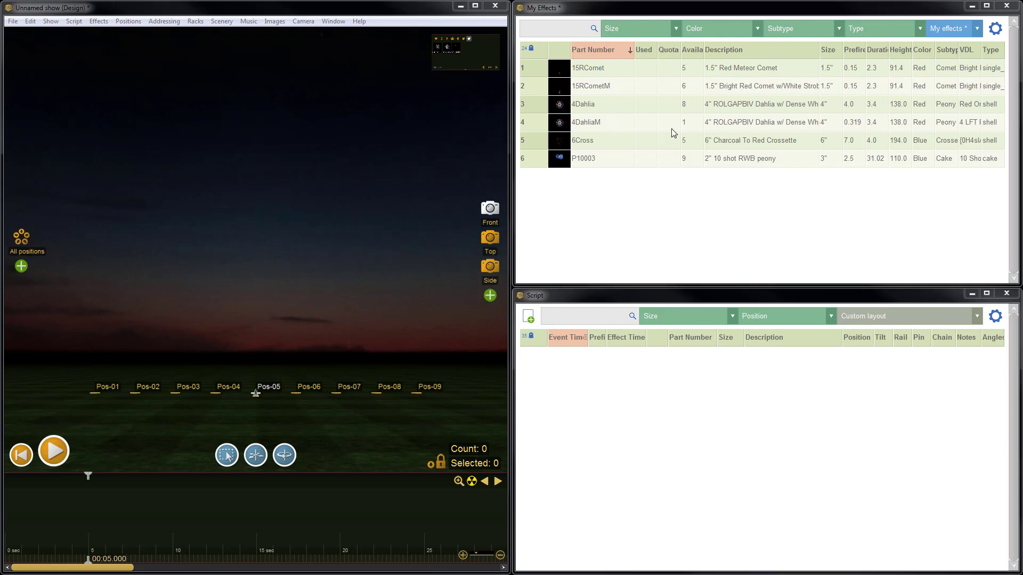
mouse_move(725, 80)
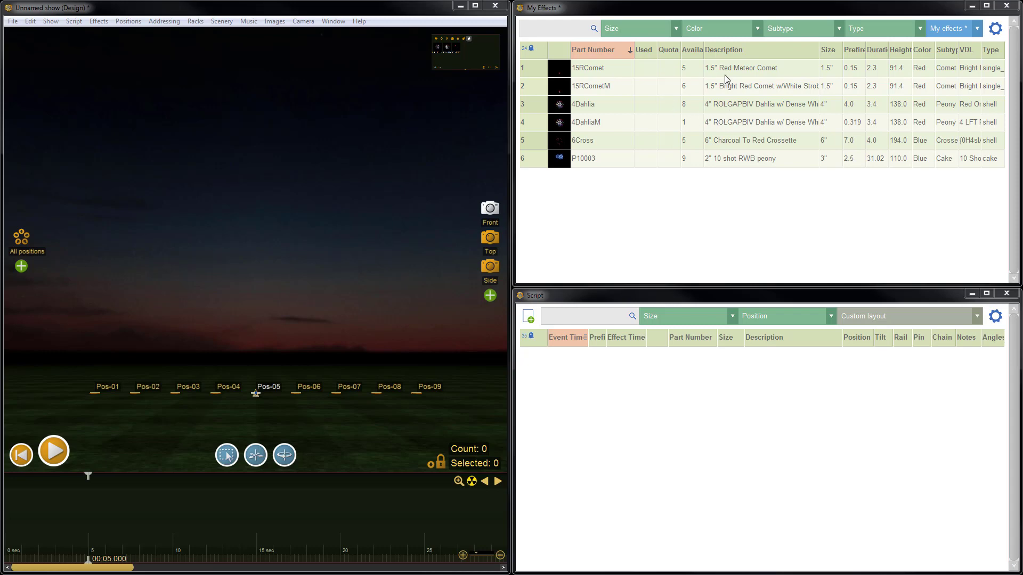
- Browse the colour filter choices and the effects table options without changing anything
left_click(717, 28)
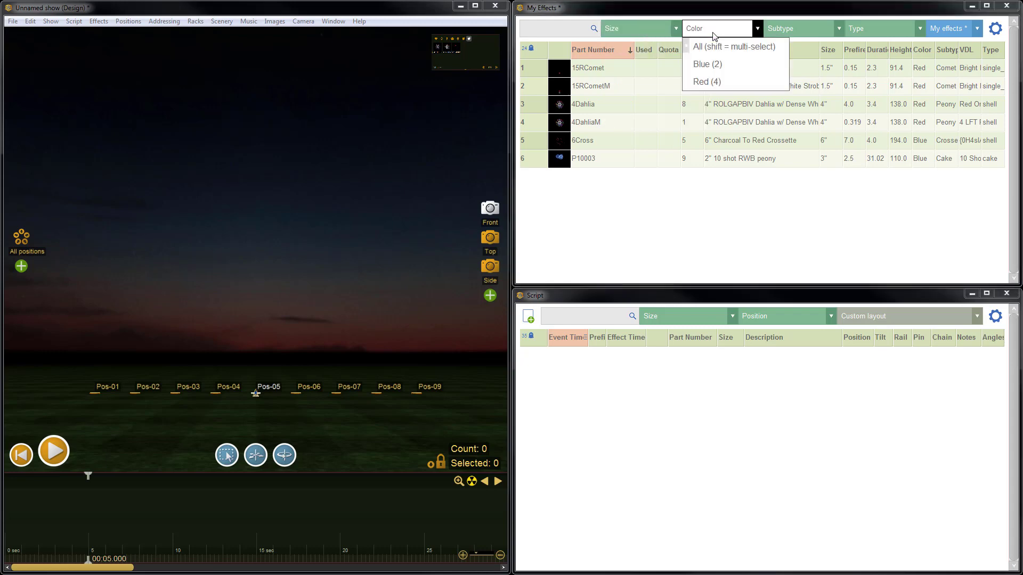
left_click(733, 45)
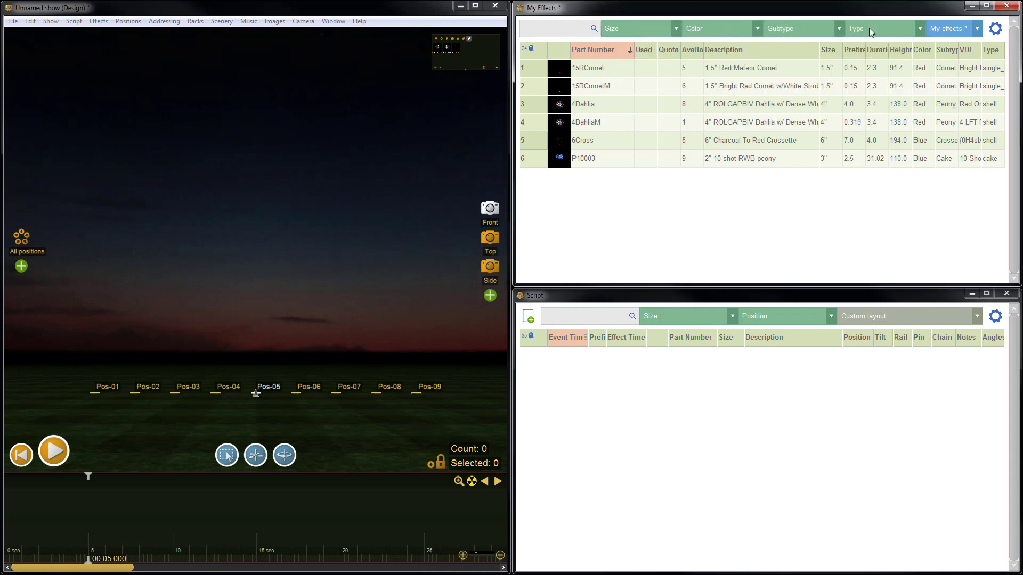
left_click(559, 28)
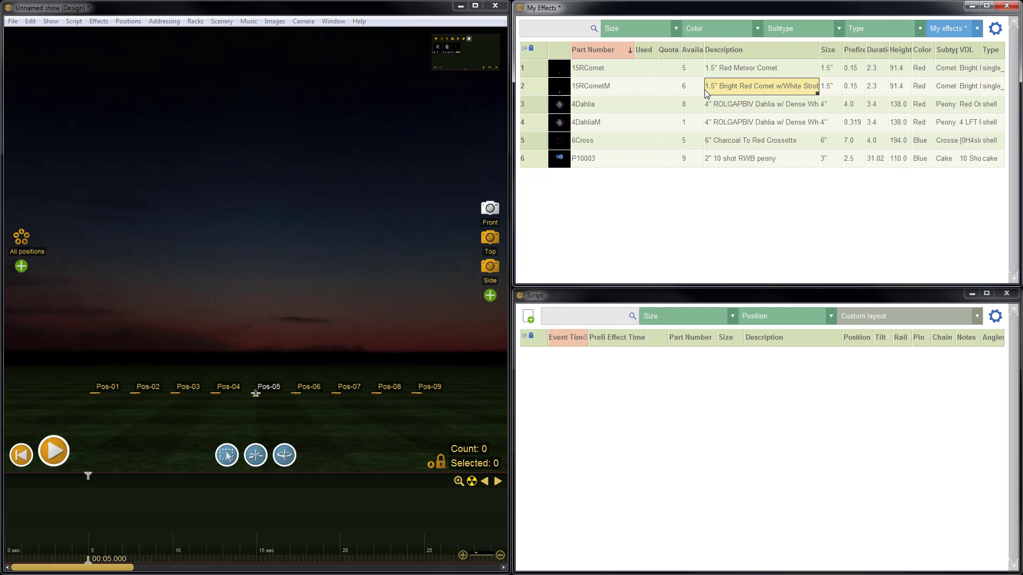
mouse_move(766, 98)
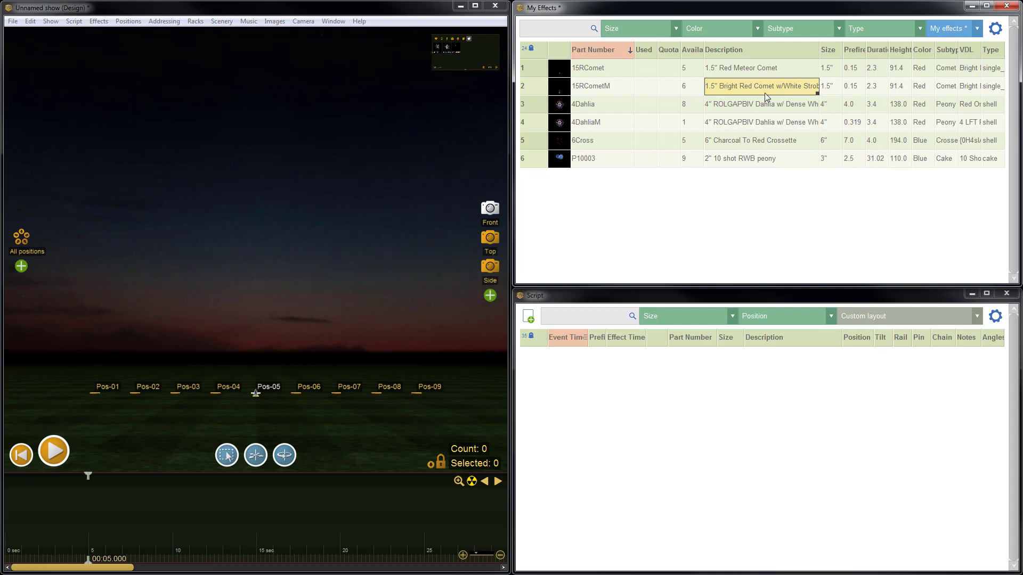
mouse_move(953, 141)
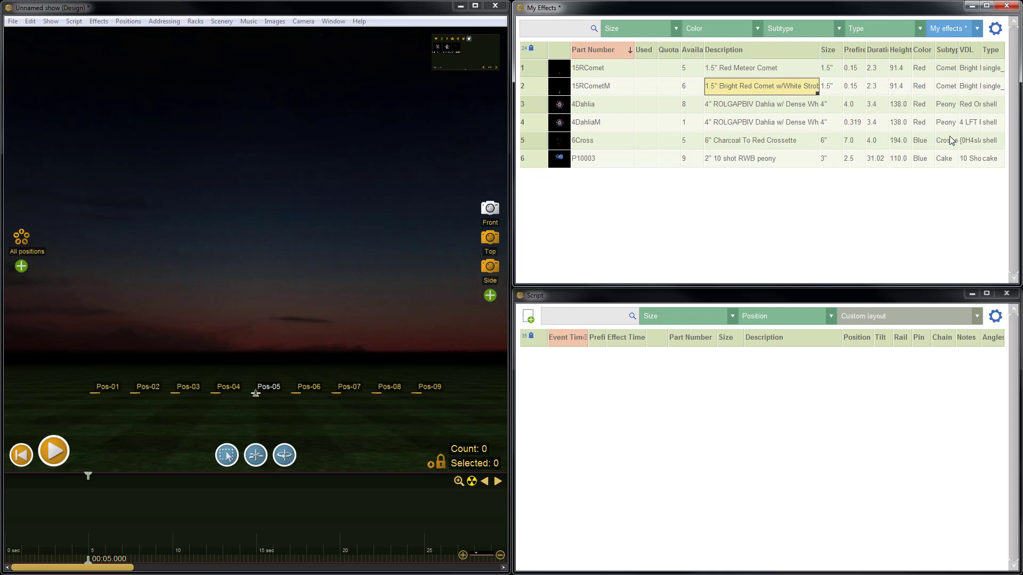
mouse_move(1014, 85)
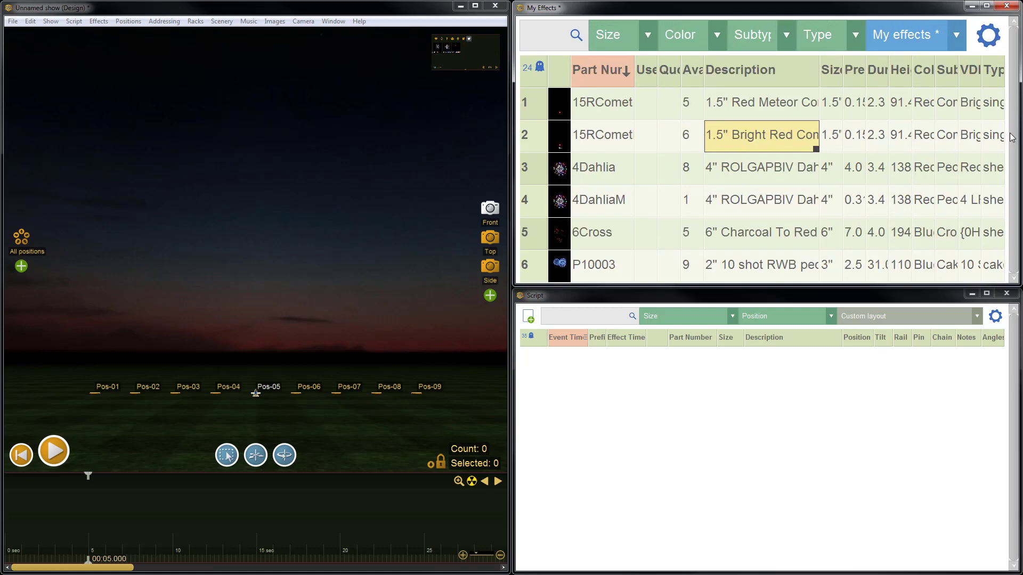
left_click(988, 36)
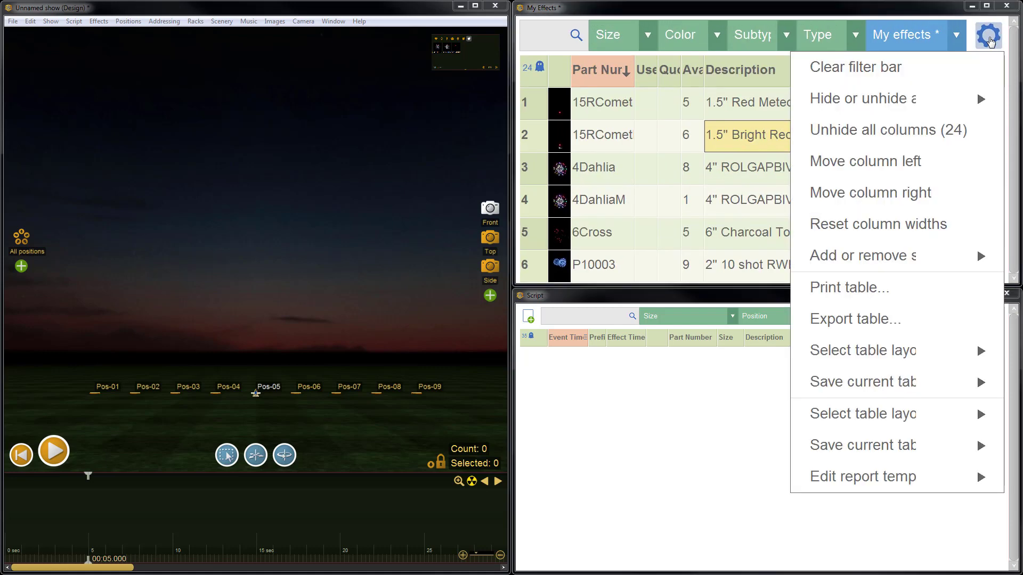
left_click(862, 350)
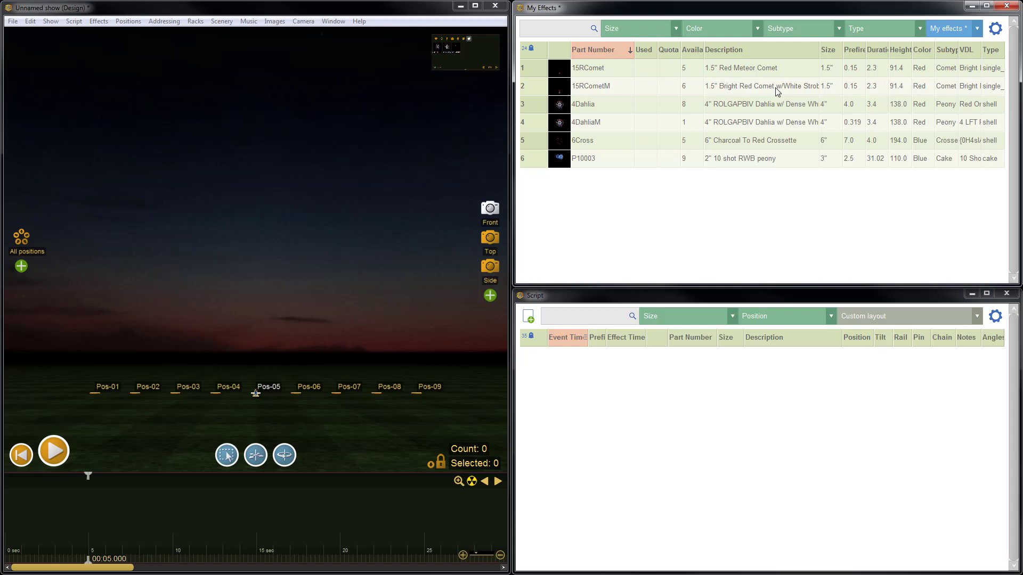
mouse_move(711, 169)
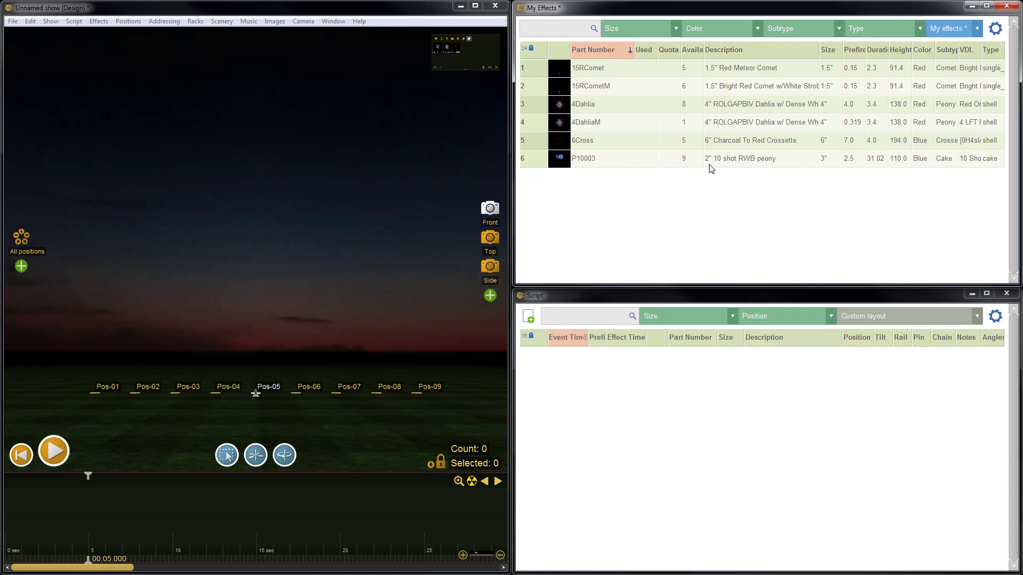
mouse_move(710, 95)
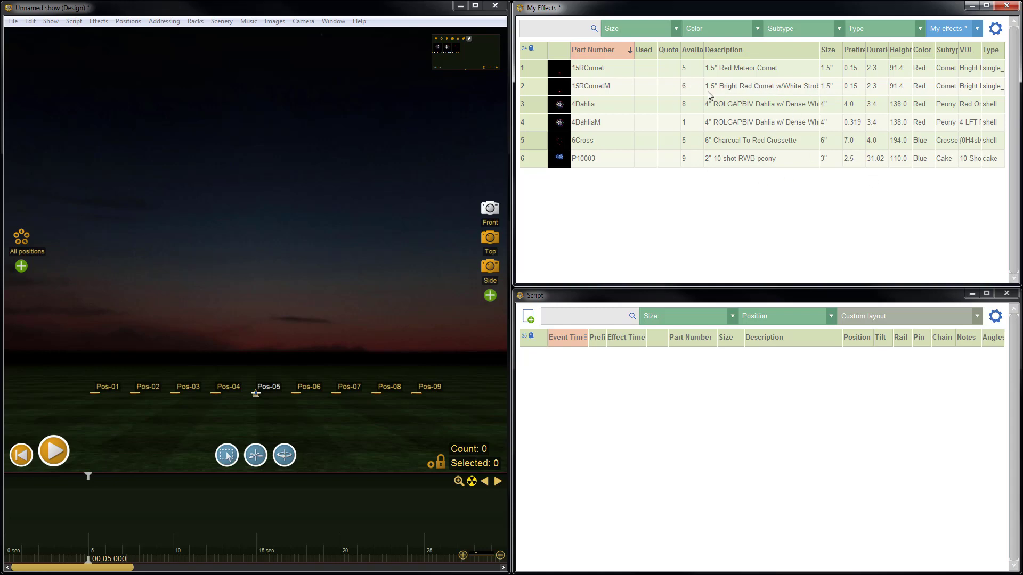
mouse_move(735, 90)
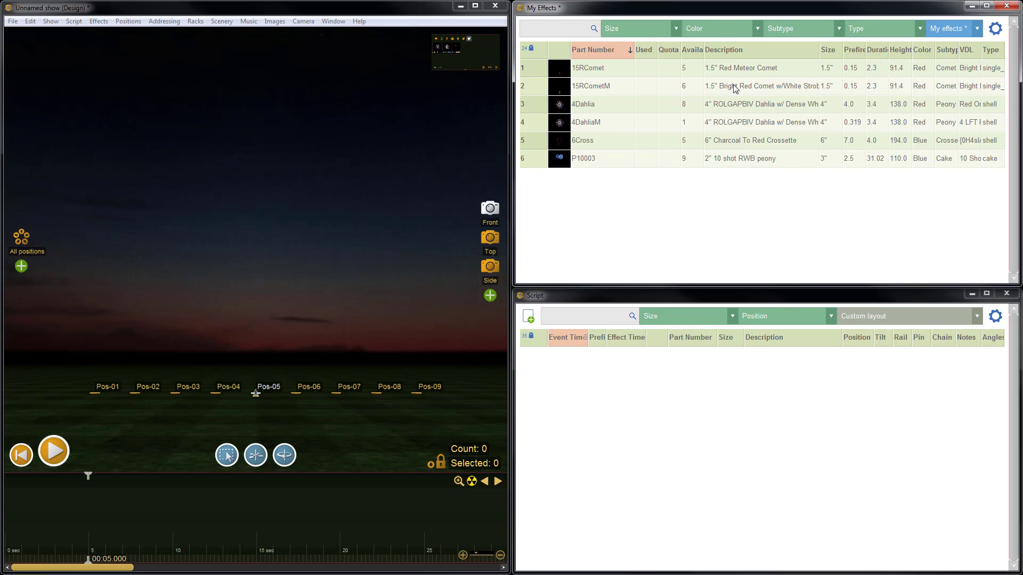
- Hide one column of the My Effects table via its header menu
right_click(669, 50)
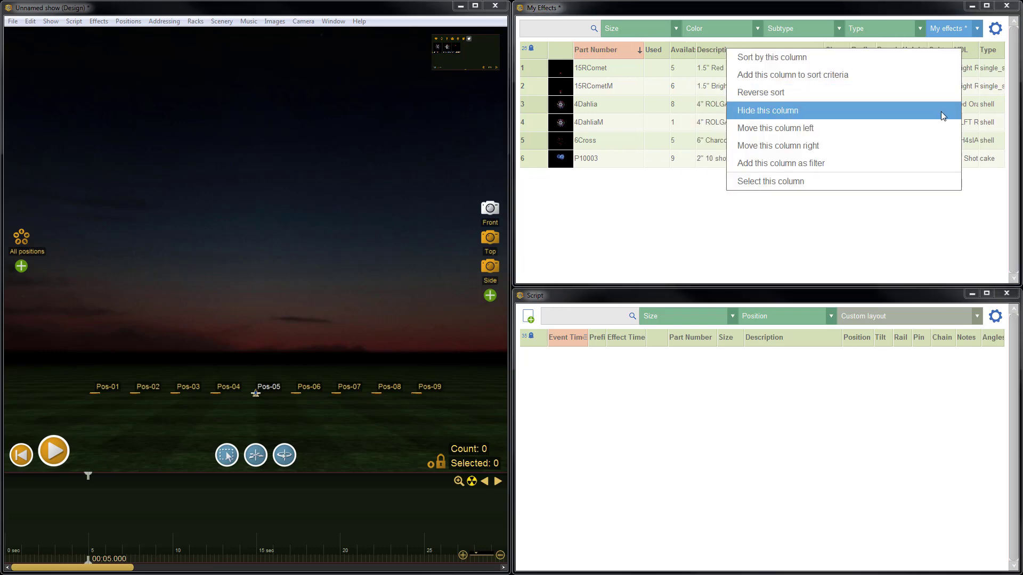
left_click(768, 109)
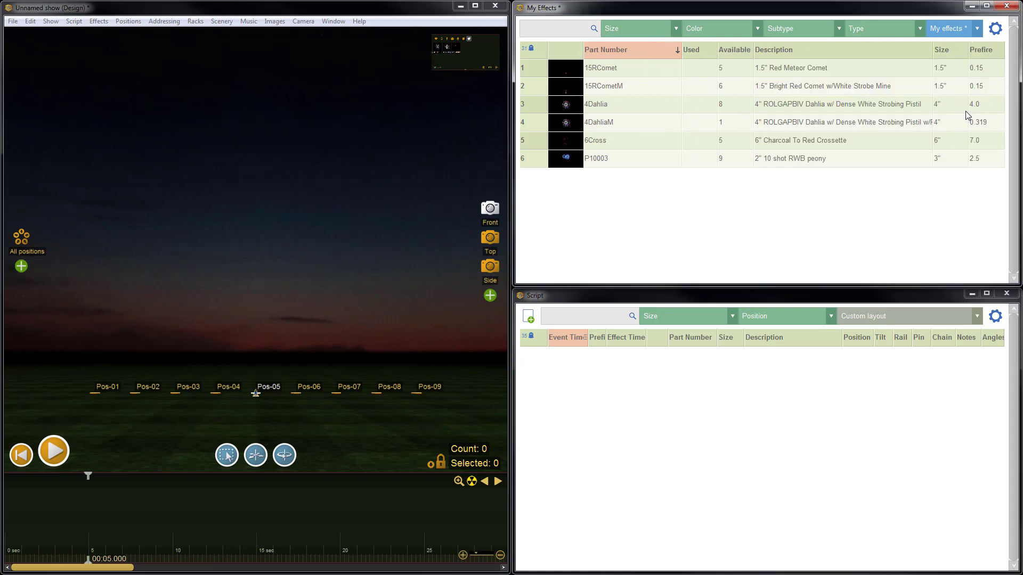
mouse_move(768, 136)
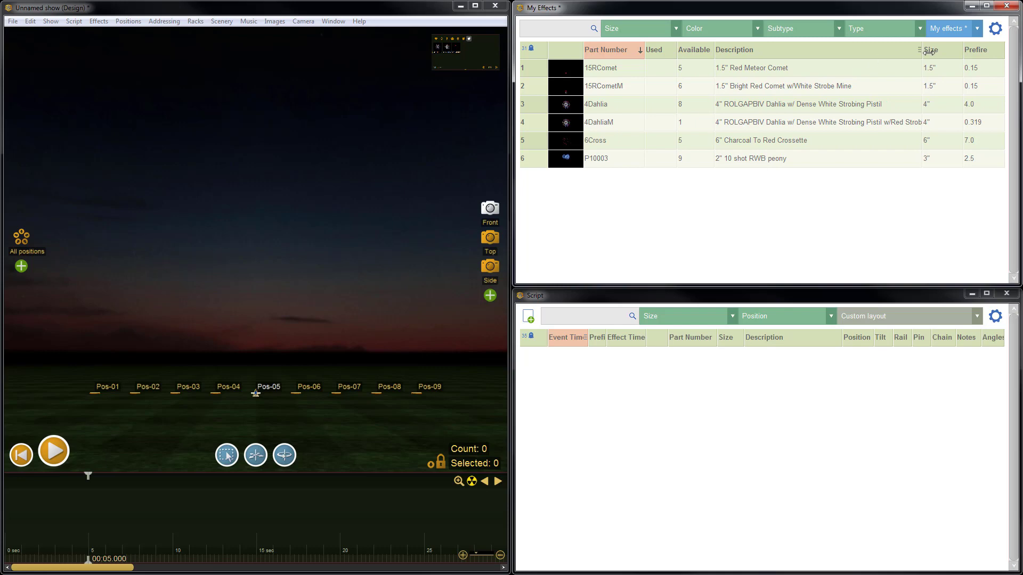
mouse_move(878, 137)
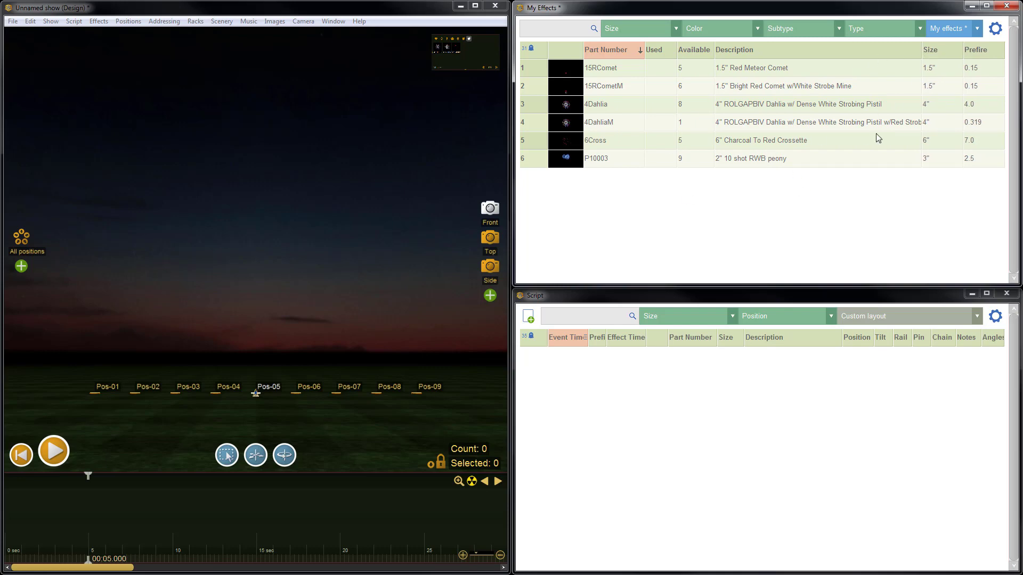
mouse_move(667, 63)
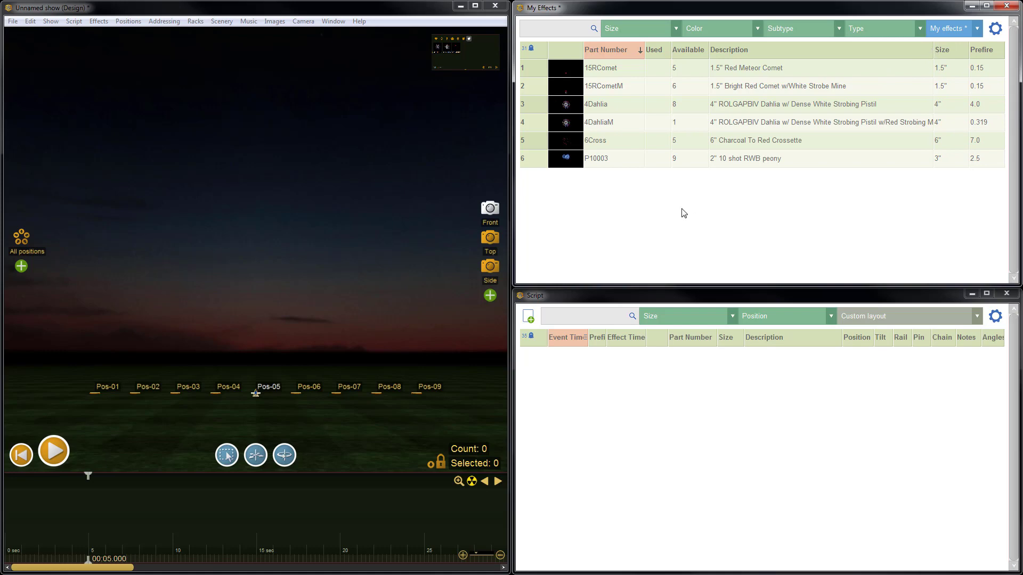
mouse_move(725, 89)
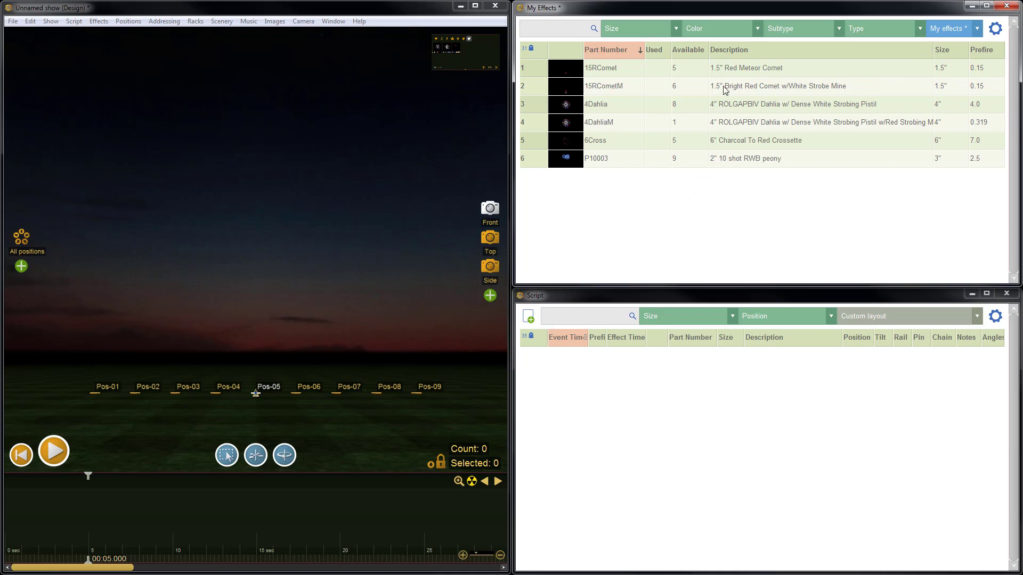
- Hide the Size column from the My Effects table
right_click(729, 50)
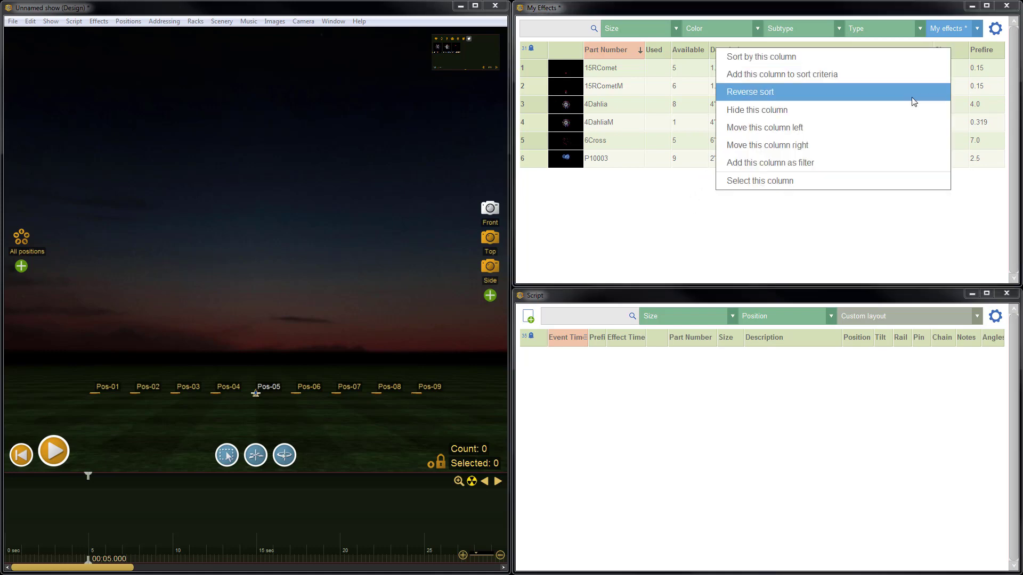
mouse_move(950, 78)
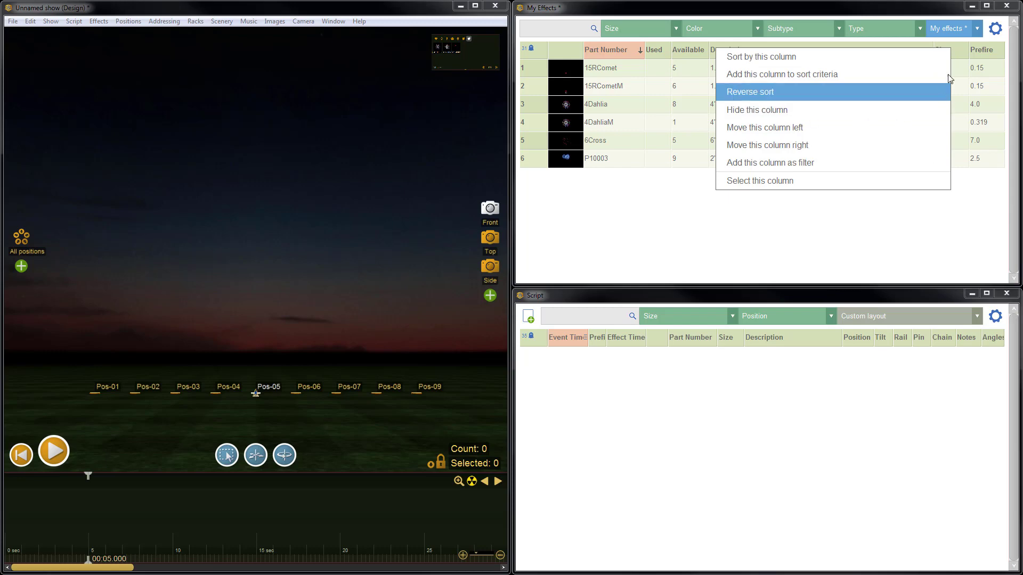
left_click(960, 68)
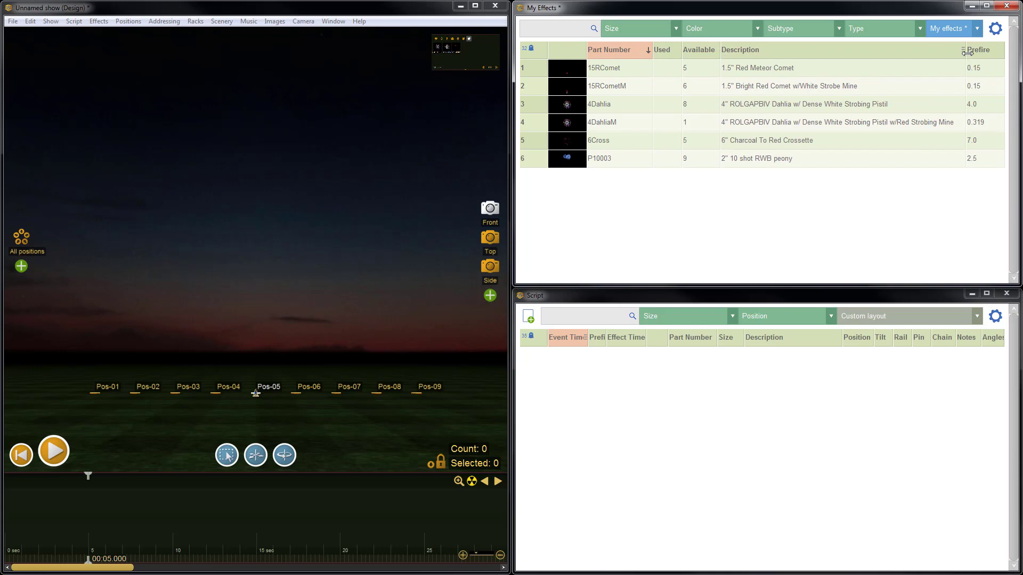
mouse_move(629, 67)
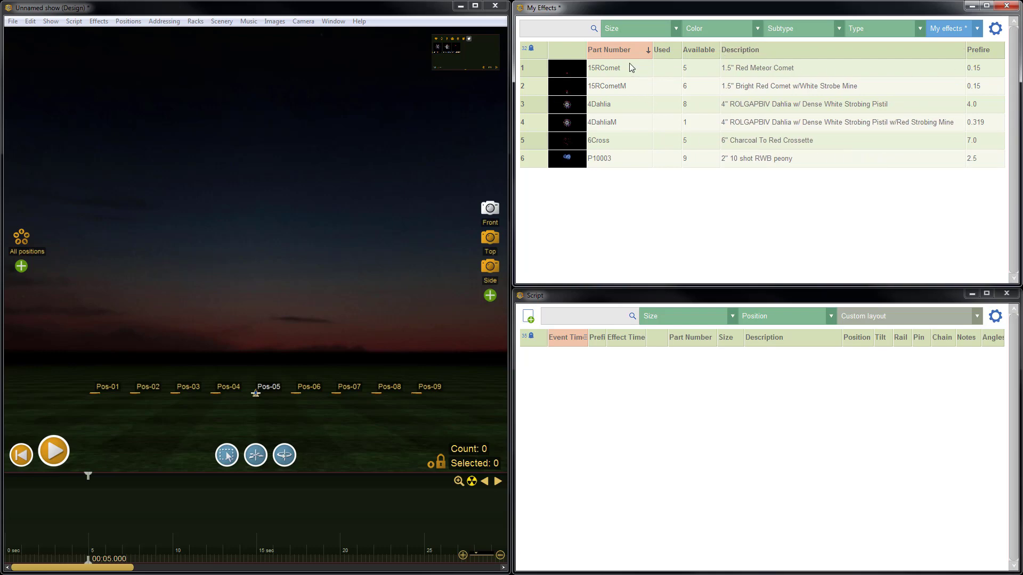
mouse_move(621, 50)
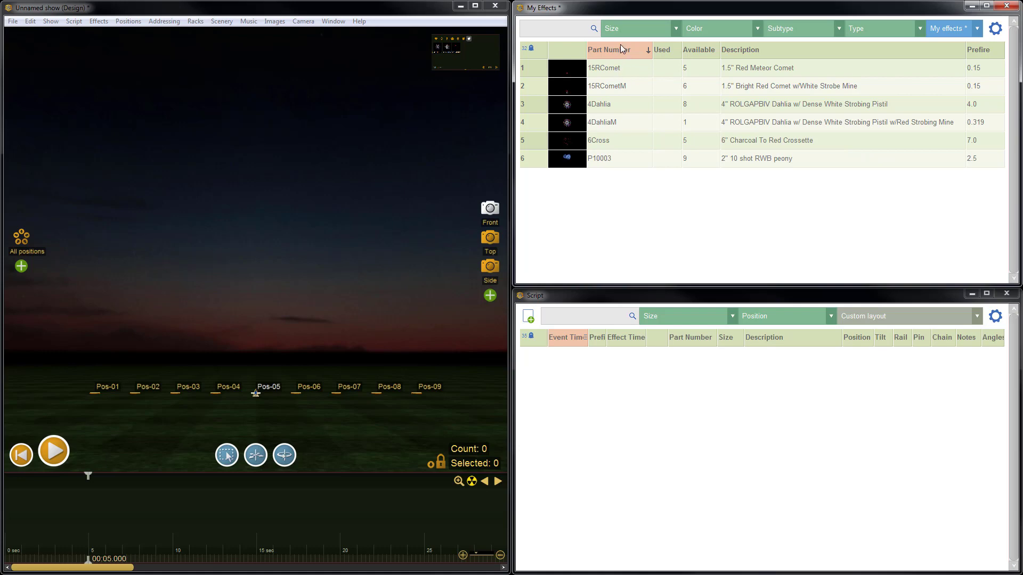
mouse_move(779, 181)
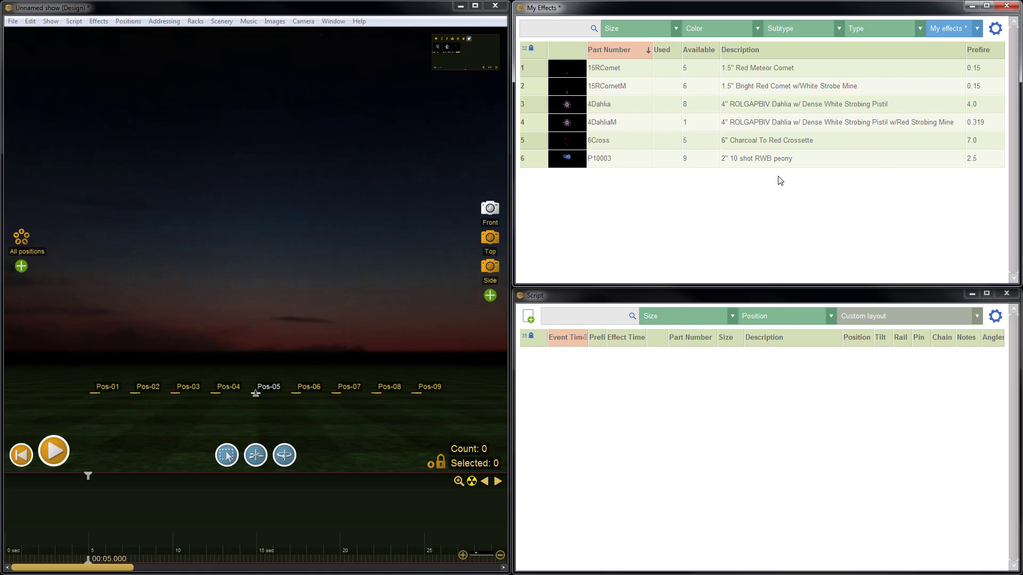
mouse_move(857, 58)
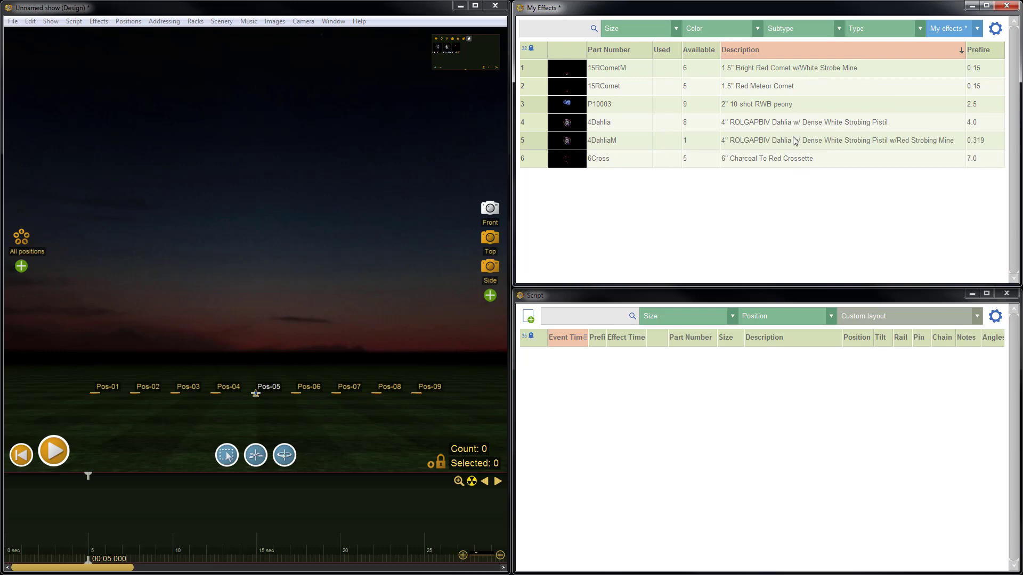
mouse_move(841, 56)
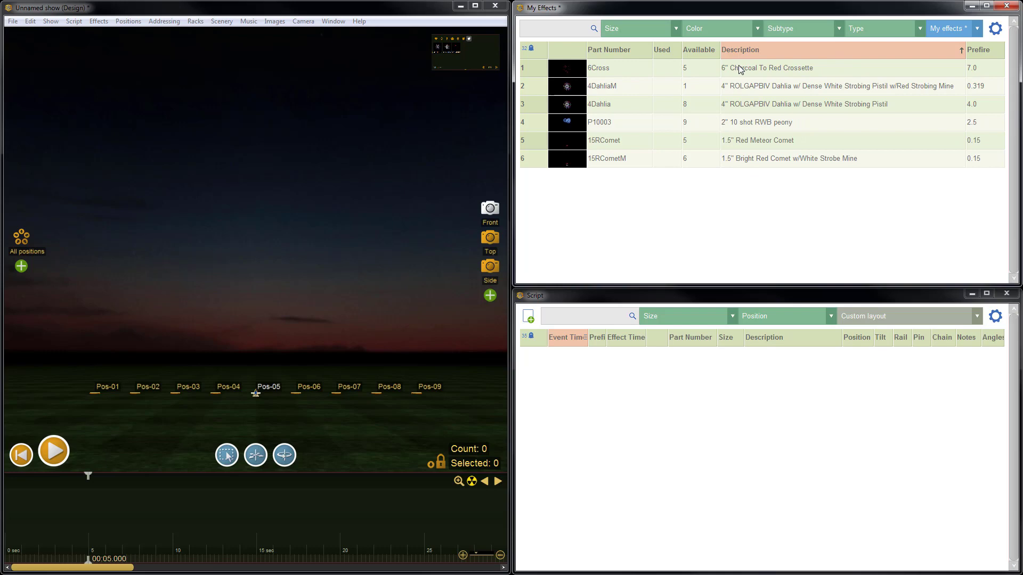
mouse_move(750, 57)
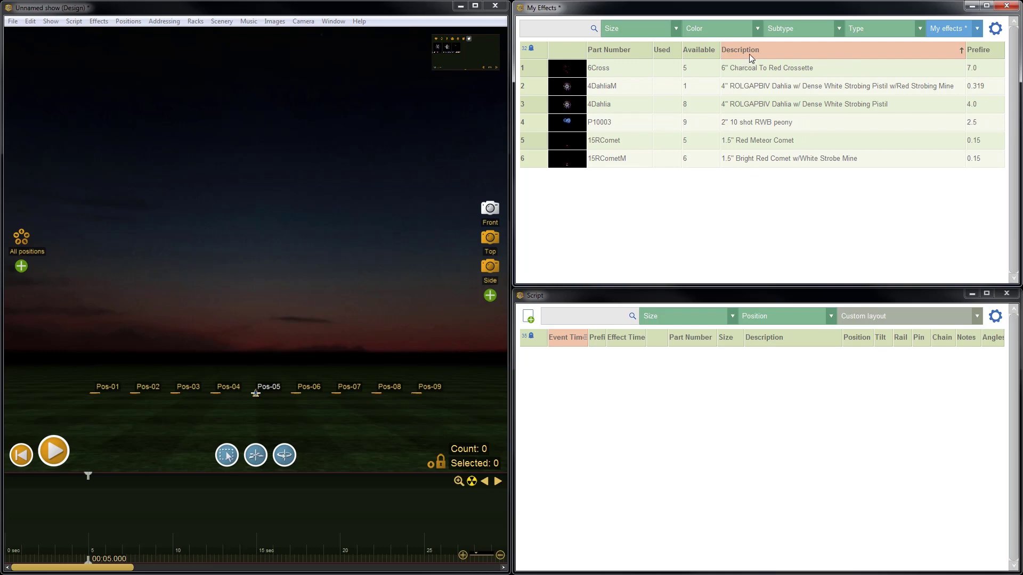
- Reverse the Description sort so the effects list runs in descending order
left_click(739, 50)
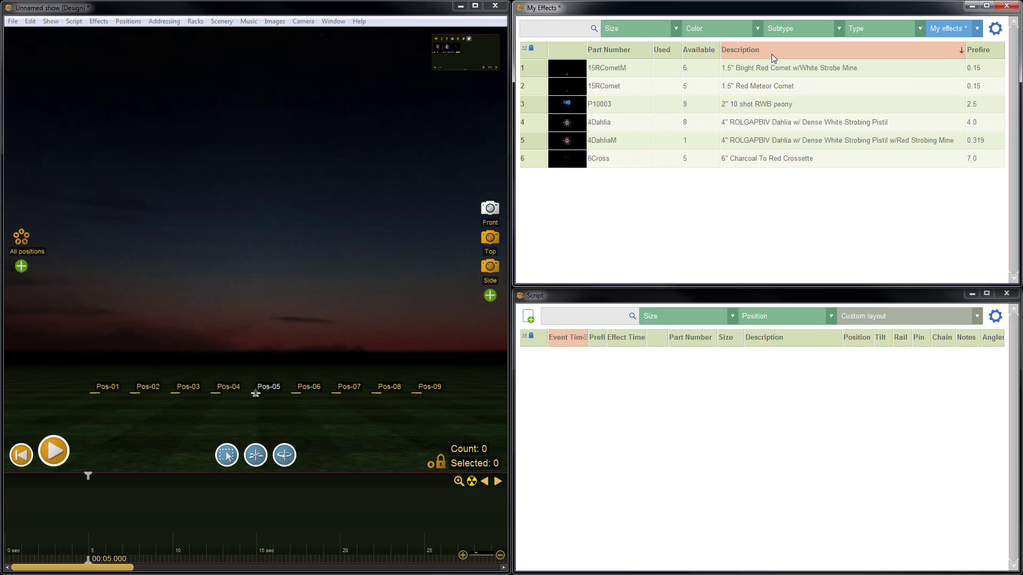
- Sort the effects by Part Number with Description as the secondary criterion
left_click(609, 50)
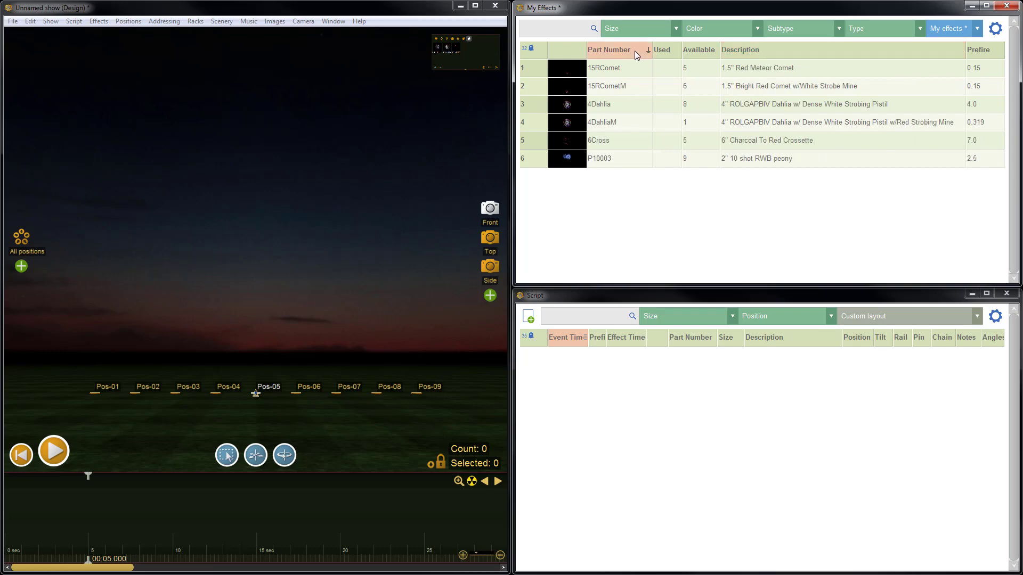
left_click(739, 50)
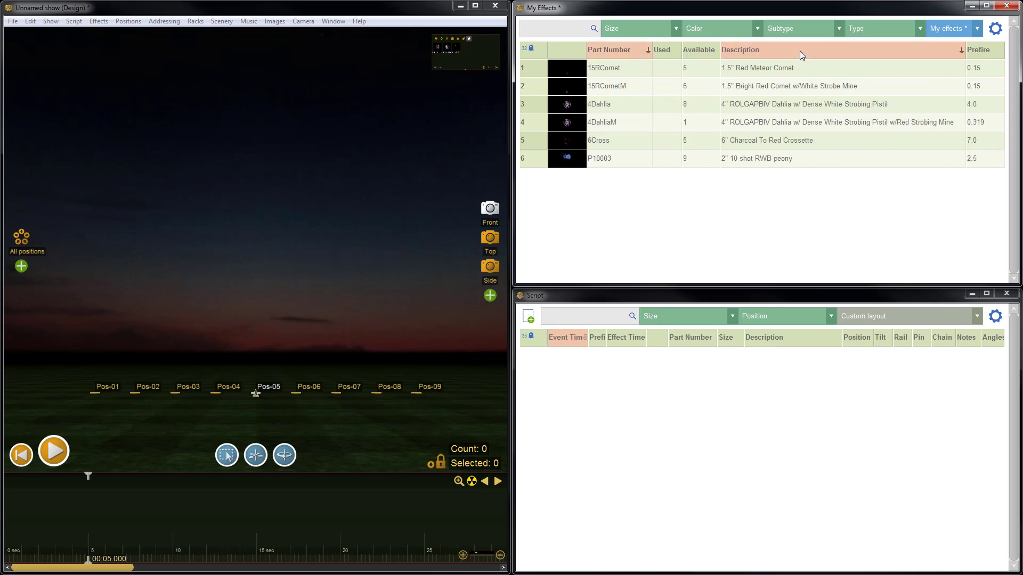
left_click(608, 50)
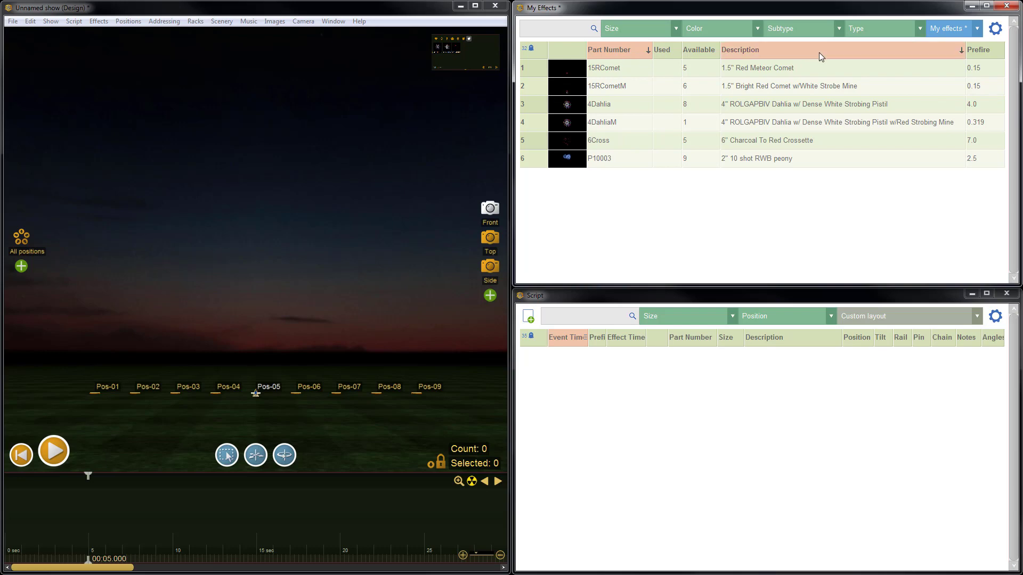
mouse_move(611, 93)
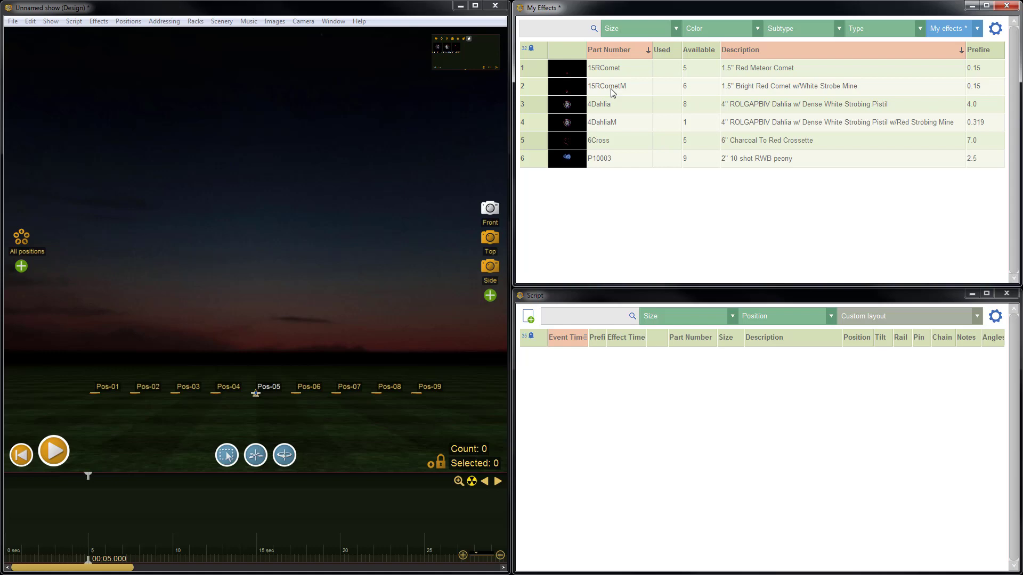
mouse_move(801, 97)
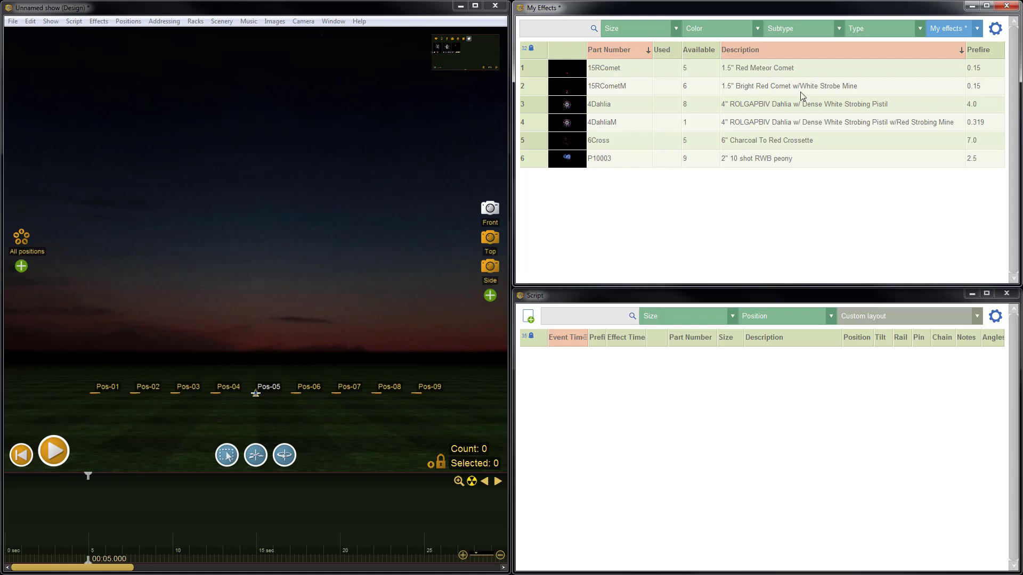
mouse_move(739, 115)
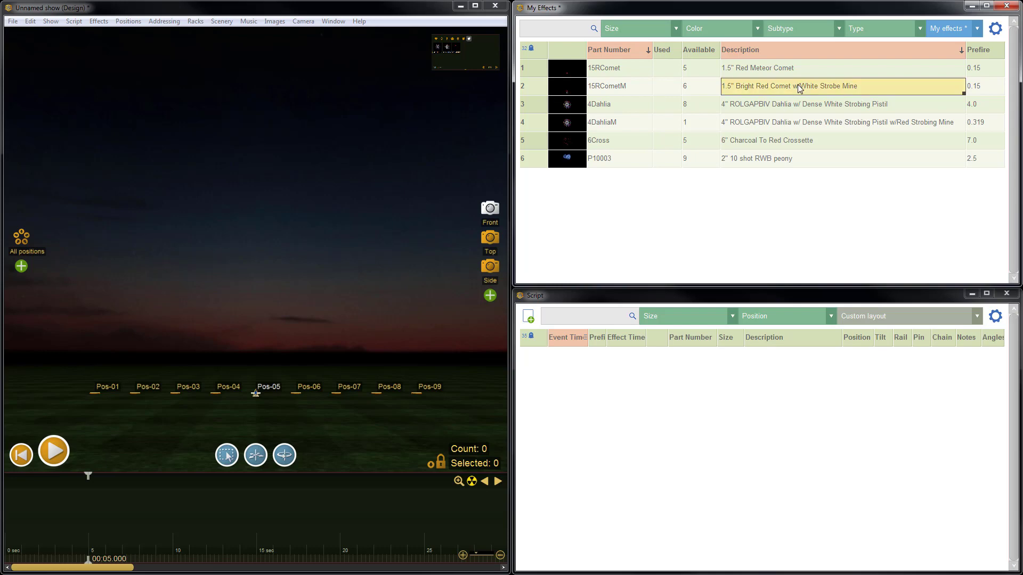
mouse_move(903, 108)
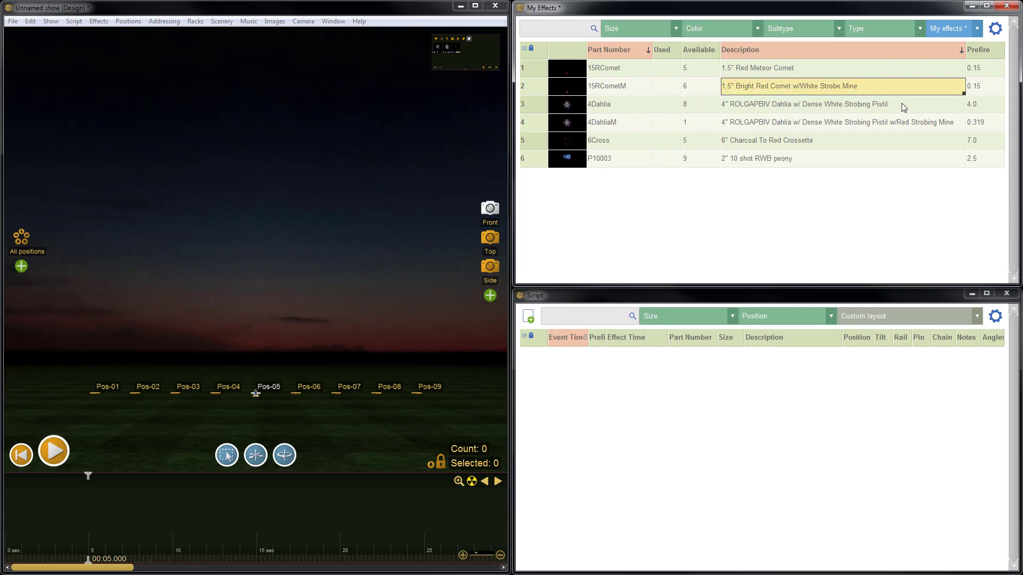
mouse_move(924, 118)
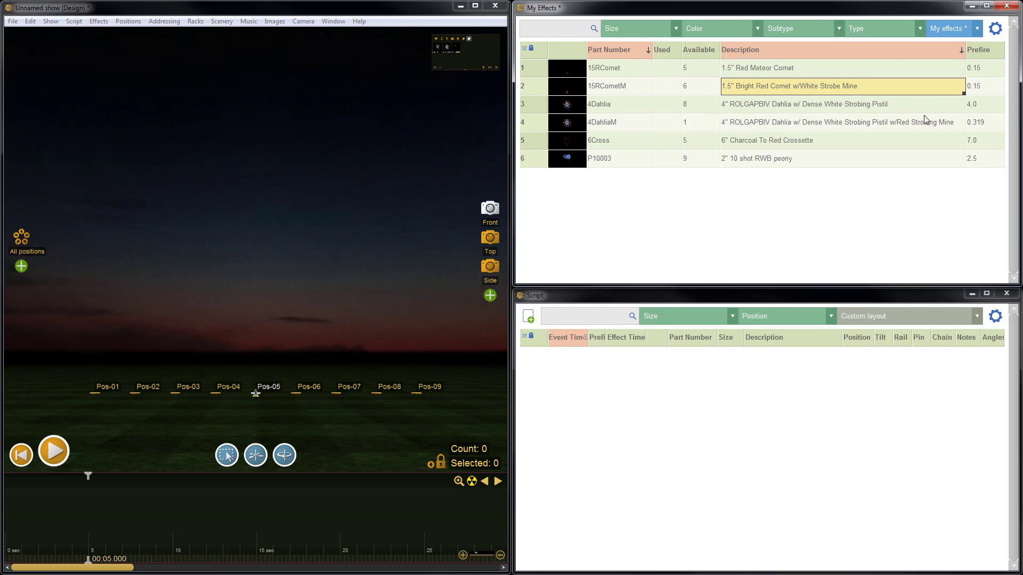
- Select the 4DahliaM and 4Dahlia descriptions while the table rows become taller
left_click(842, 121)
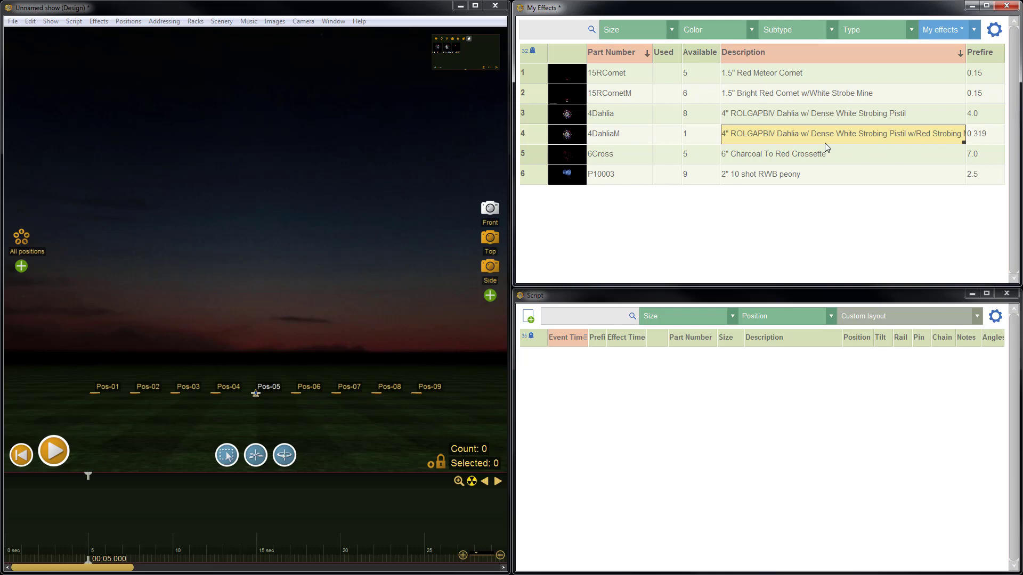
left_click(783, 113)
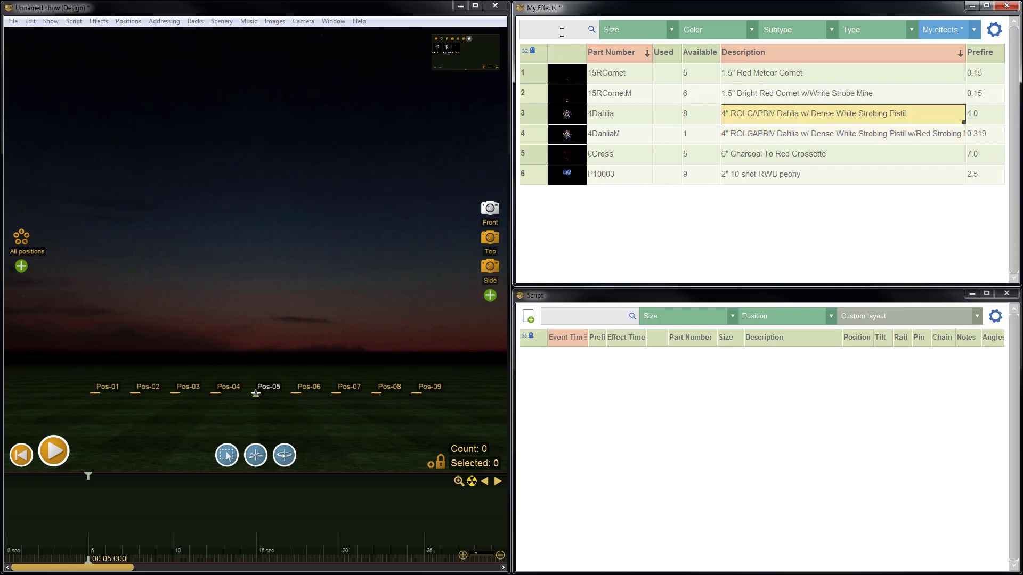
- Filter My Effects with 'available > 5', leaving three effects, and reach the table options
left_click(554, 30)
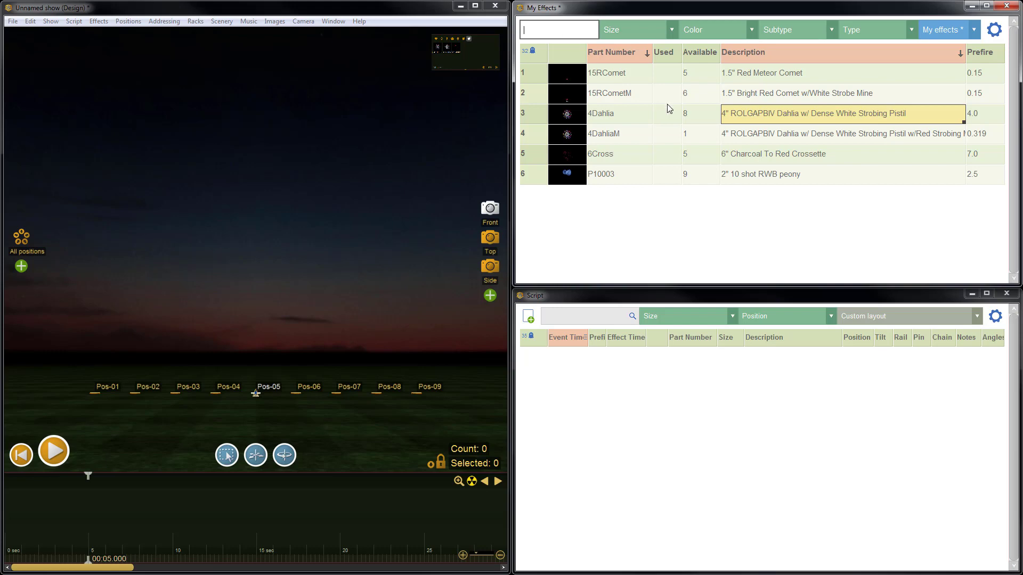
mouse_move(699, 140)
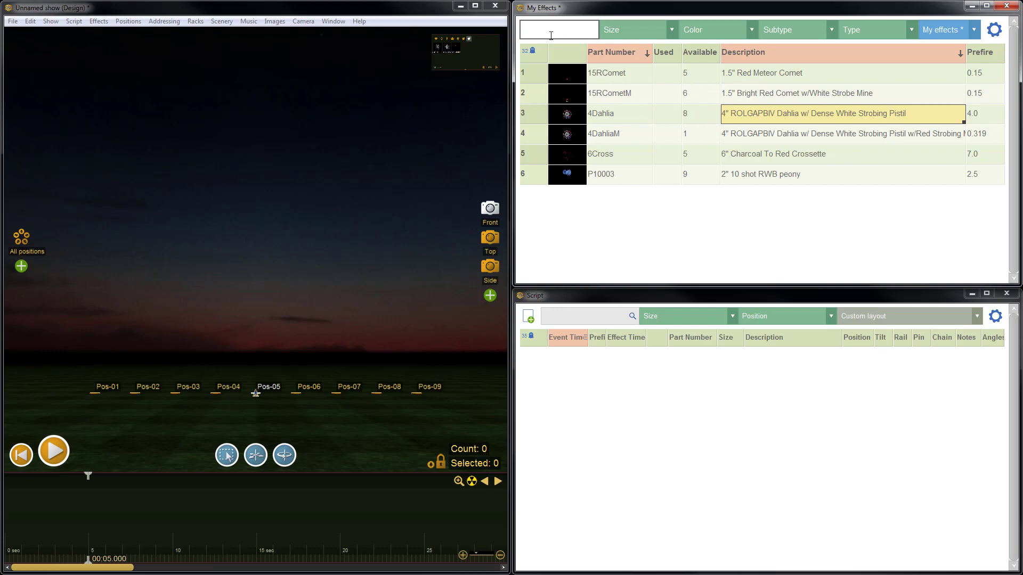
type("available")
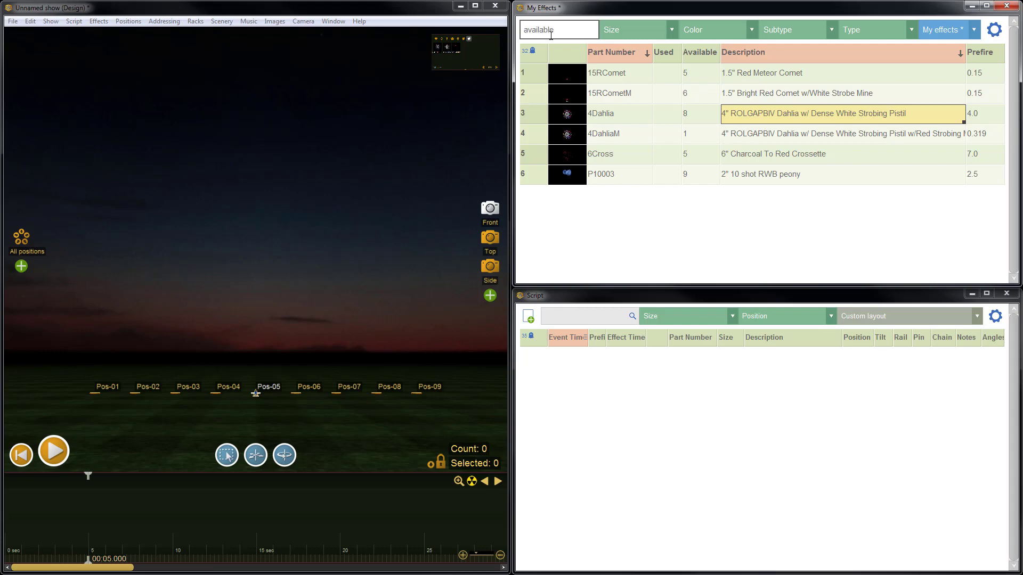
type("> 5")
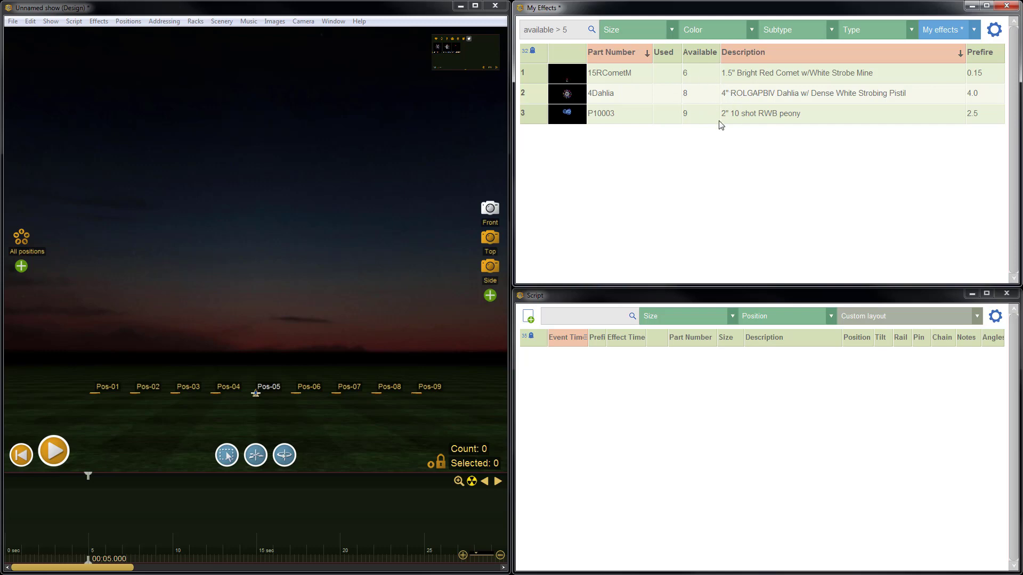
mouse_move(713, 104)
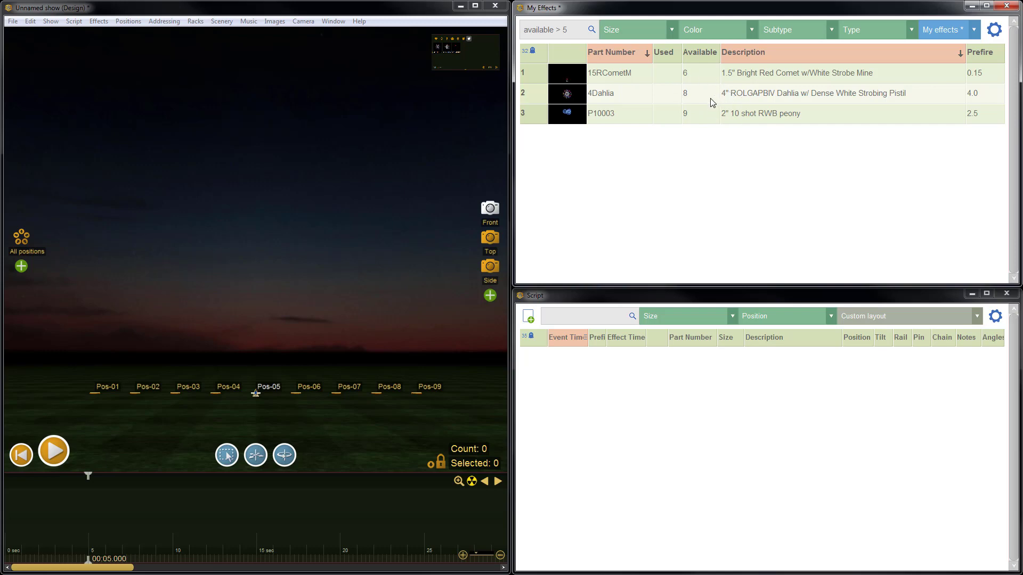
left_click(557, 29)
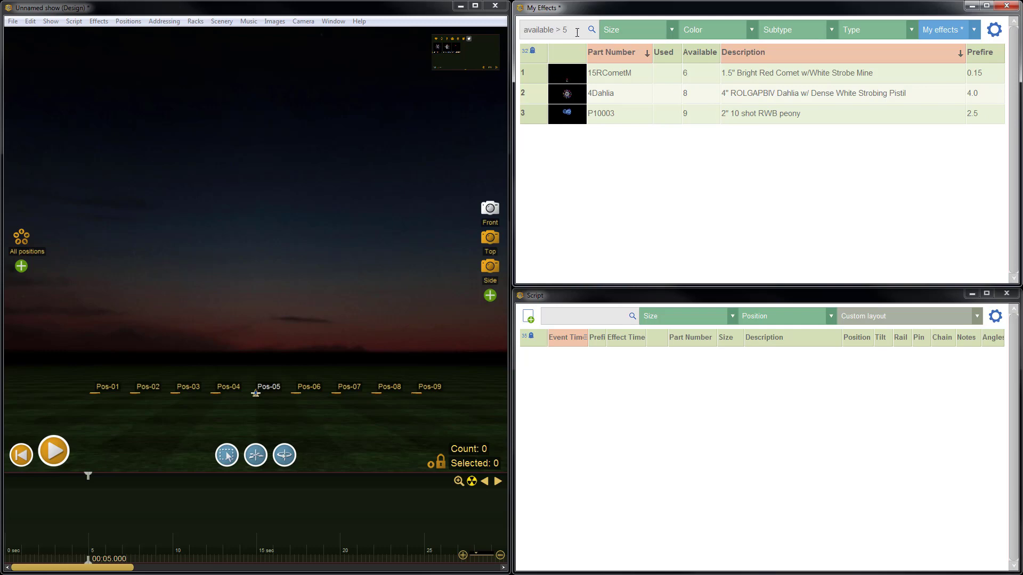
mouse_move(640, 85)
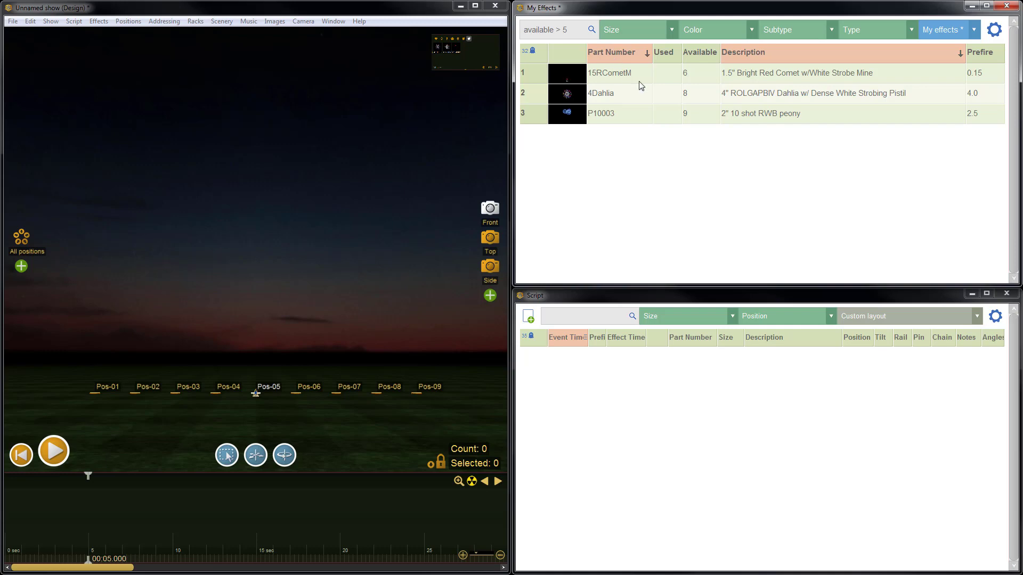
mouse_move(717, 88)
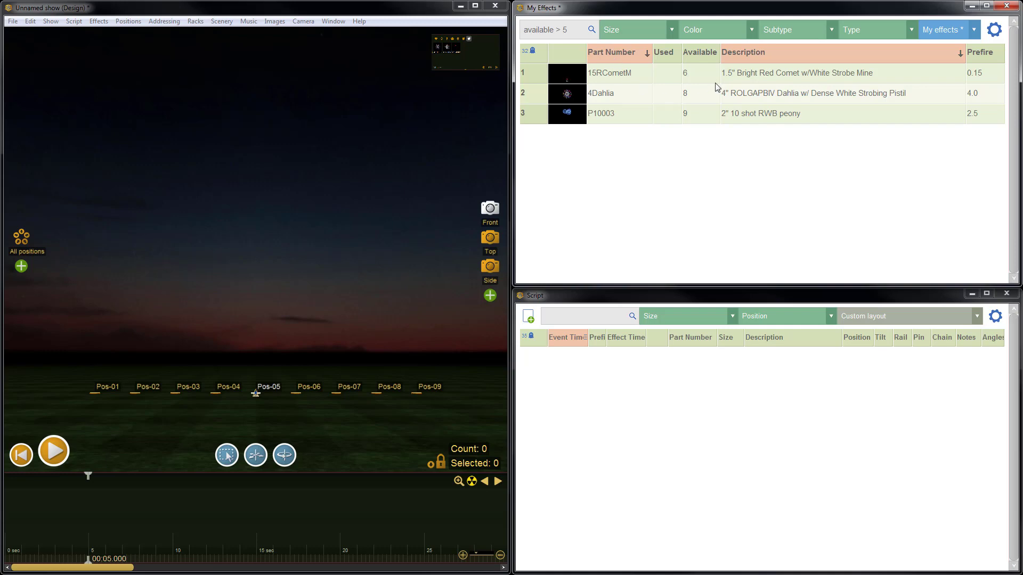
mouse_move(569, 33)
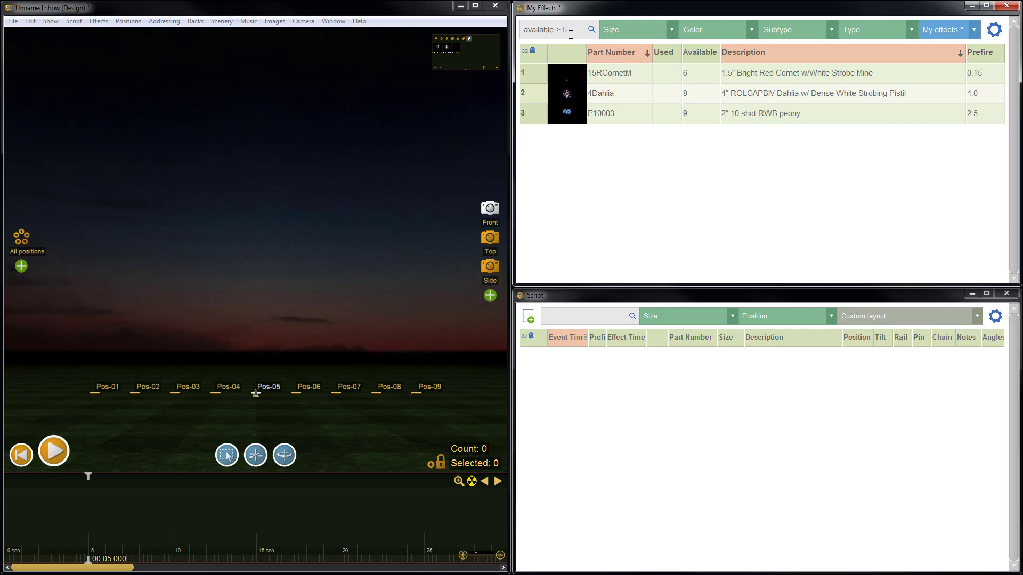
mouse_move(817, 137)
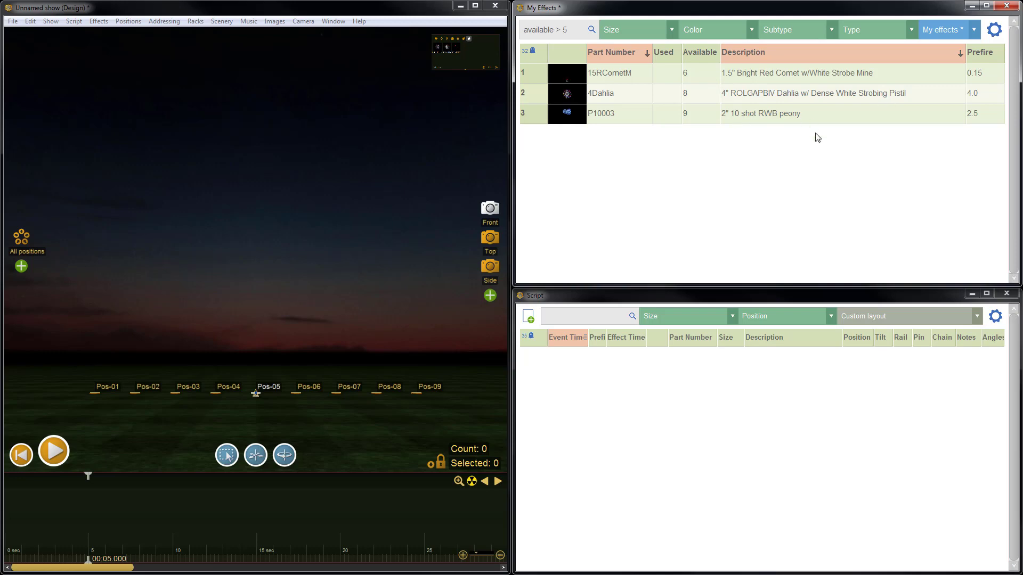
mouse_move(859, 145)
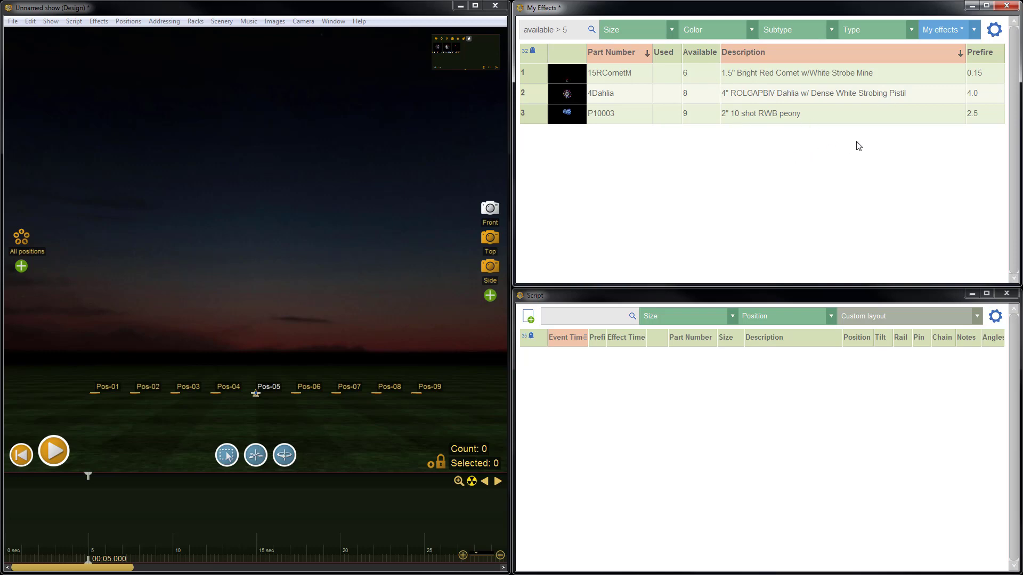
left_click(993, 30)
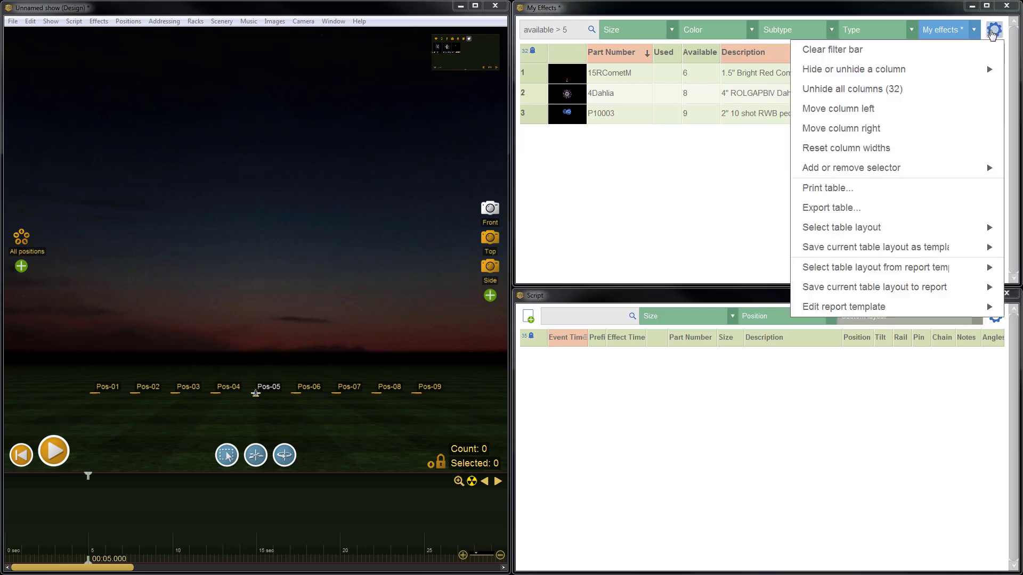
mouse_move(873, 246)
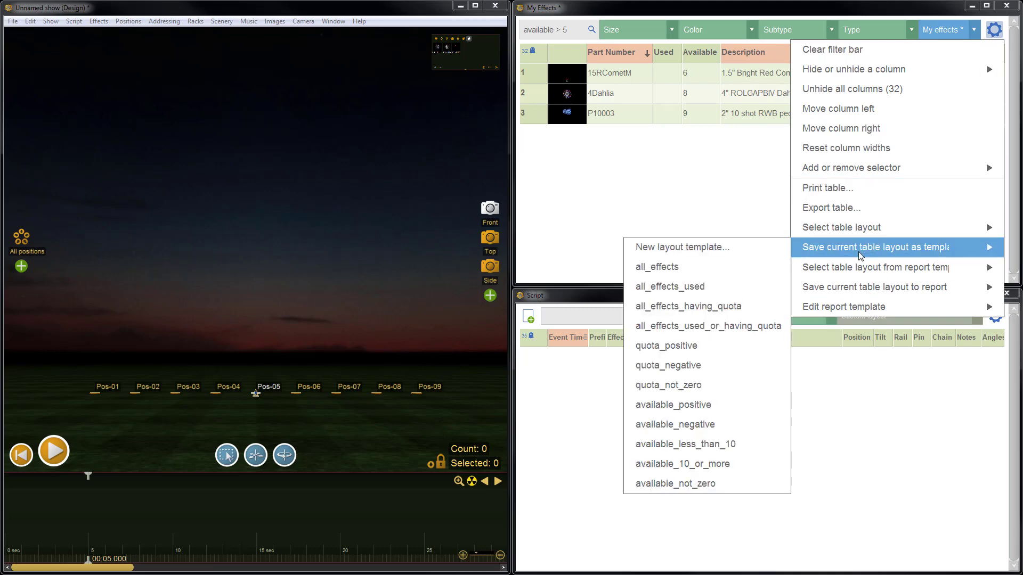
mouse_move(654, 246)
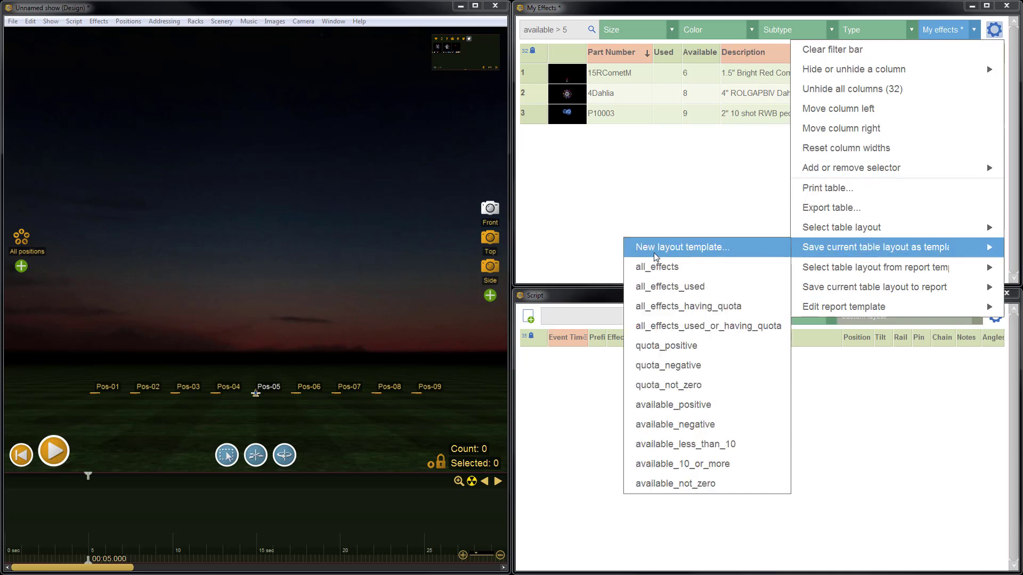
- Create a new layout template named Design_Layout_Drew from the current table layout
left_click(681, 246)
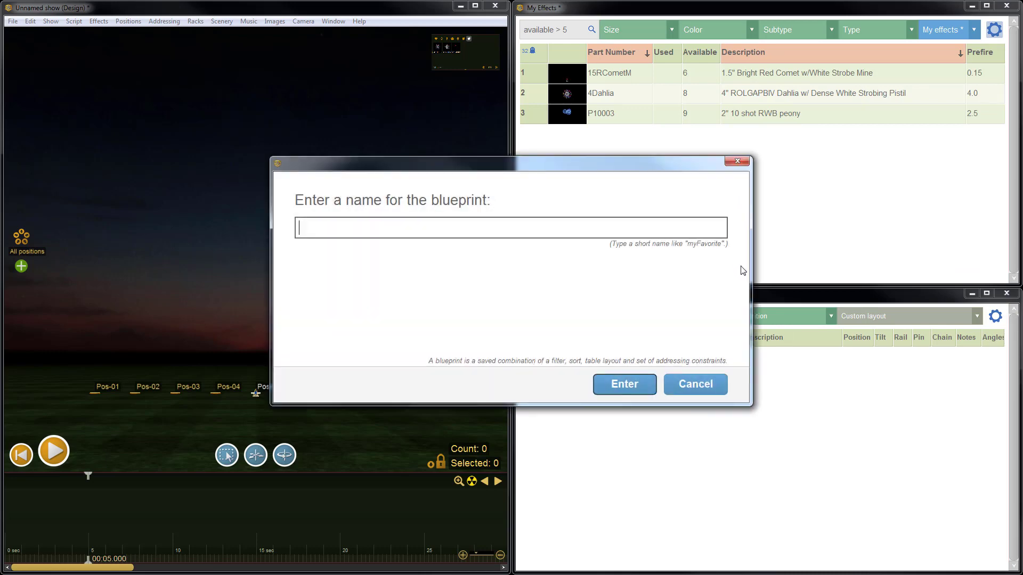
mouse_move(593, 317)
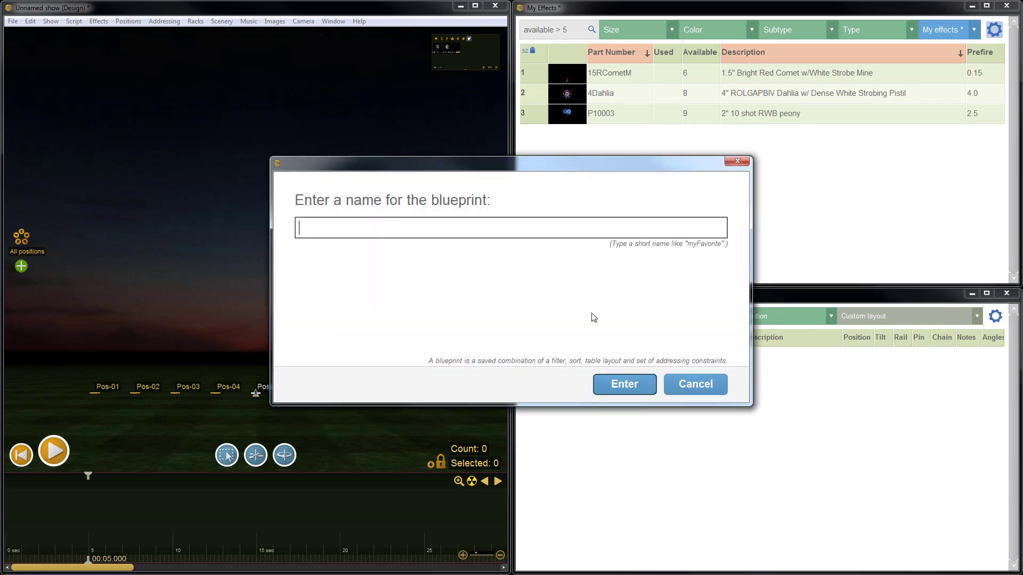
type("De")
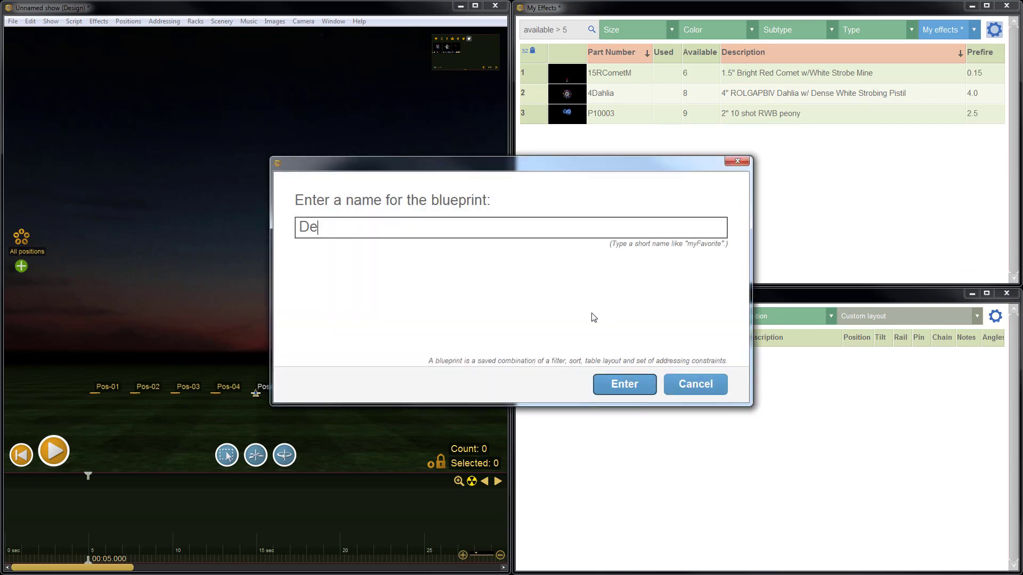
type("sign_")
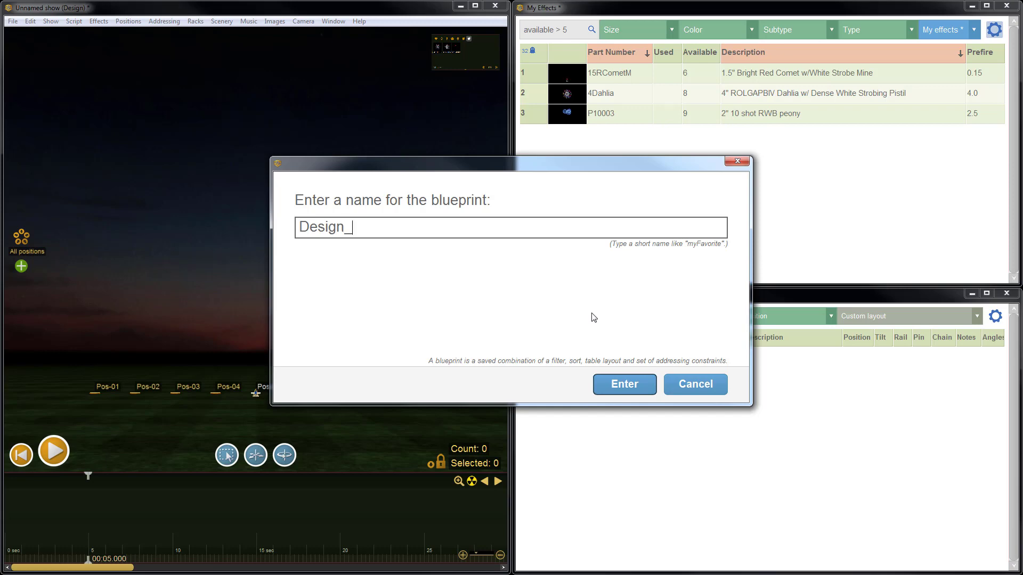
type("Layout")
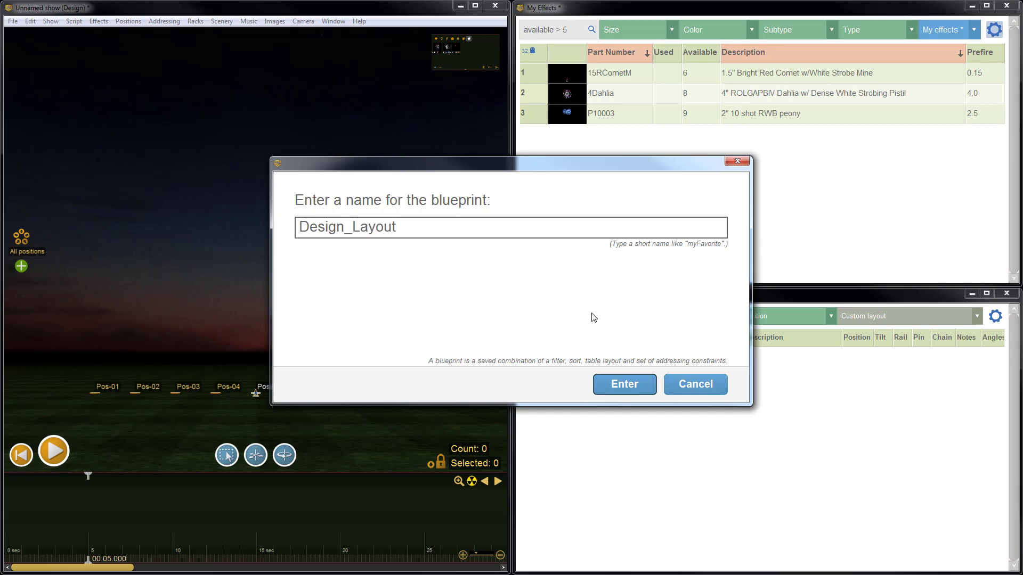
type("_Drew")
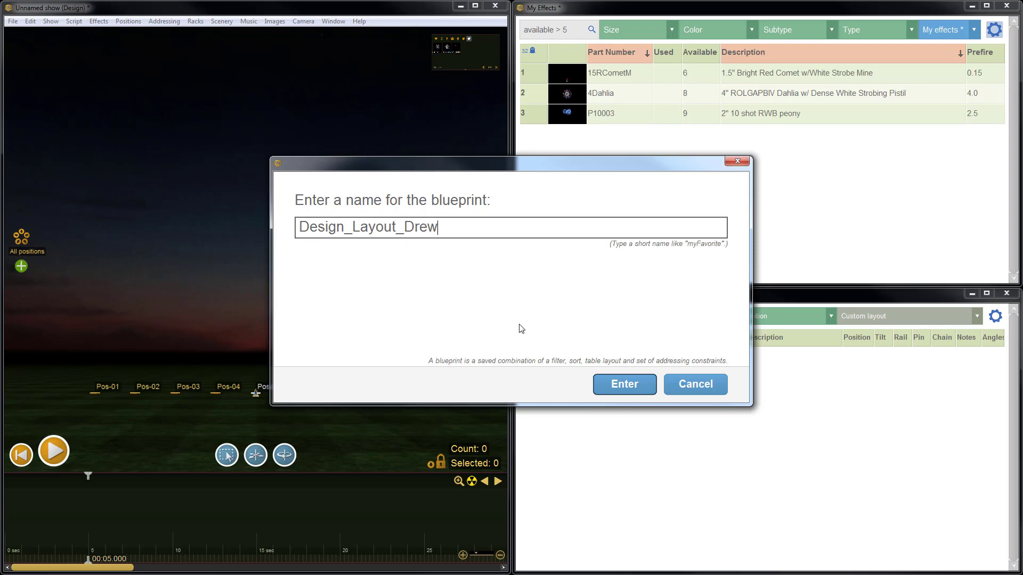
left_click(623, 383)
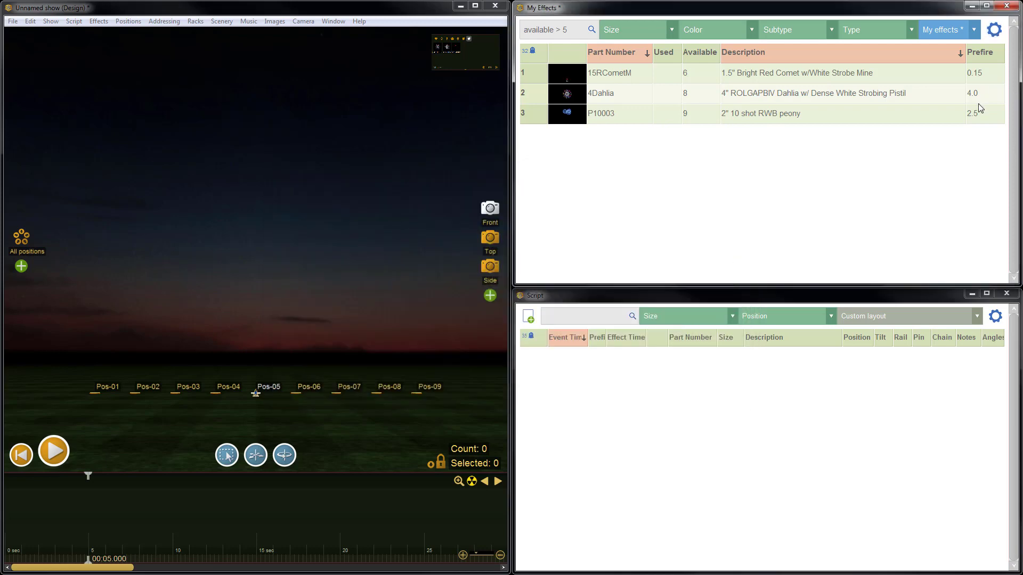
mouse_move(746, 166)
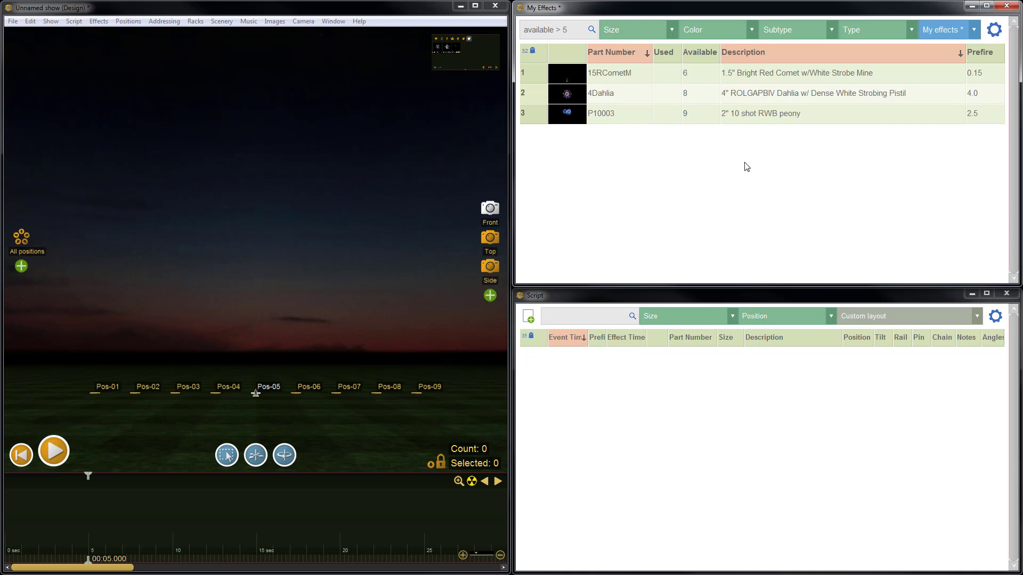
mouse_move(642, 185)
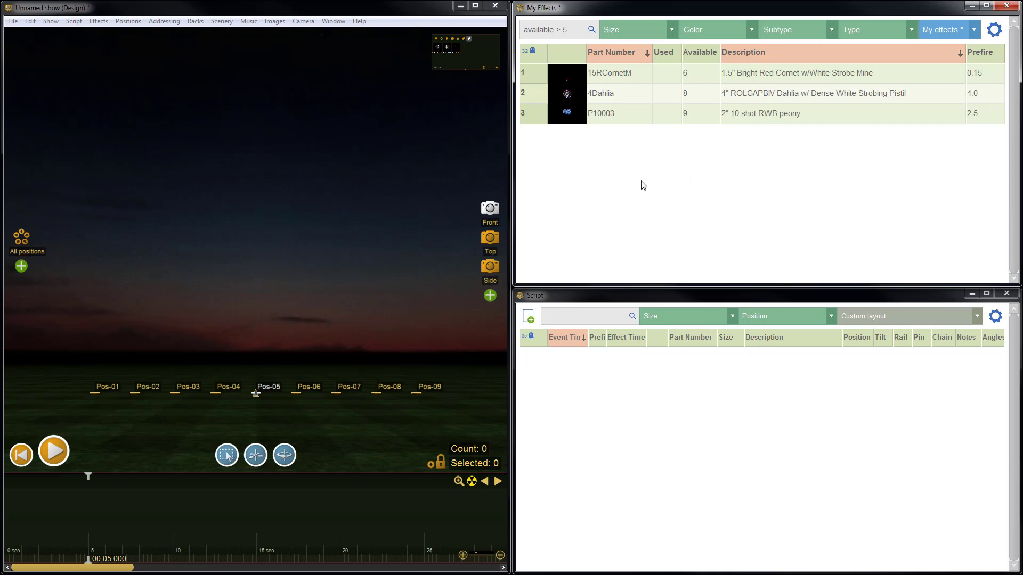
mouse_move(254, 182)
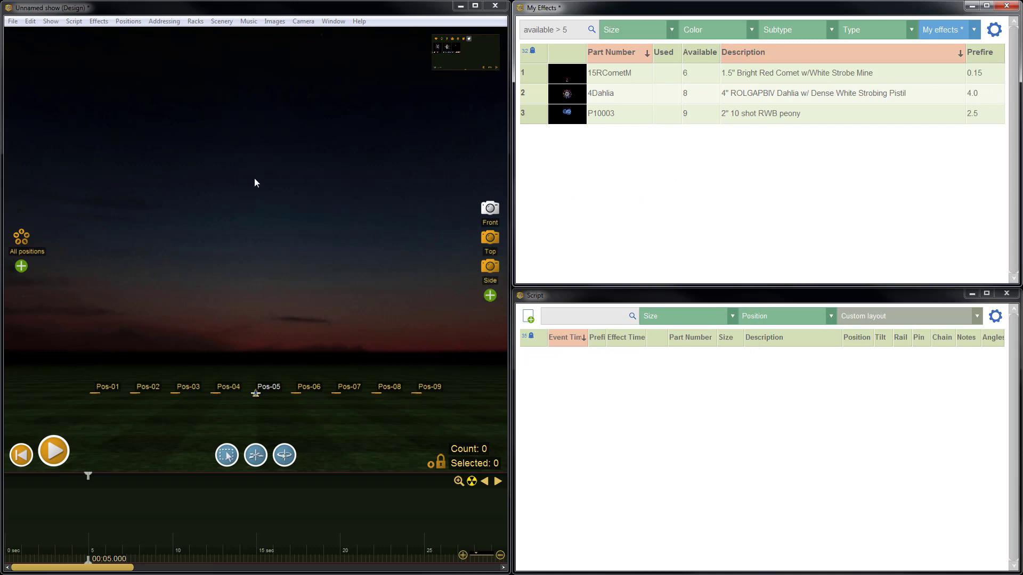
mouse_move(356, 175)
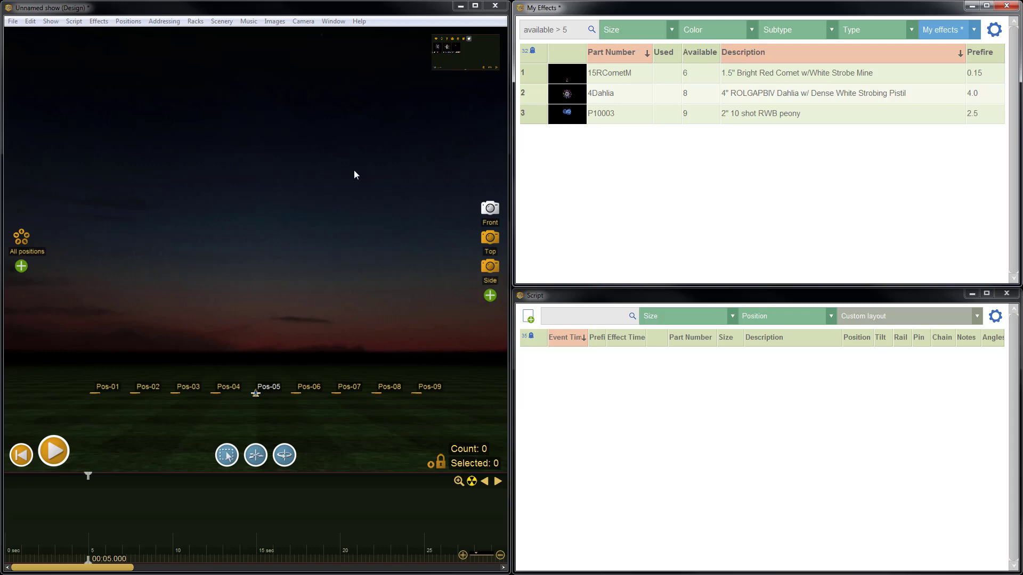
mouse_move(786, 125)
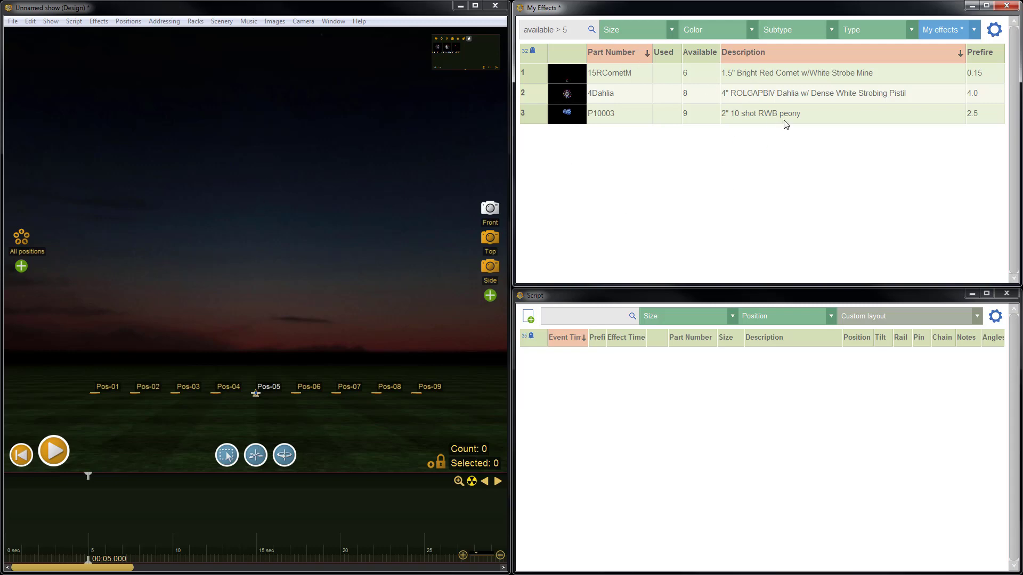
mouse_move(8, 25)
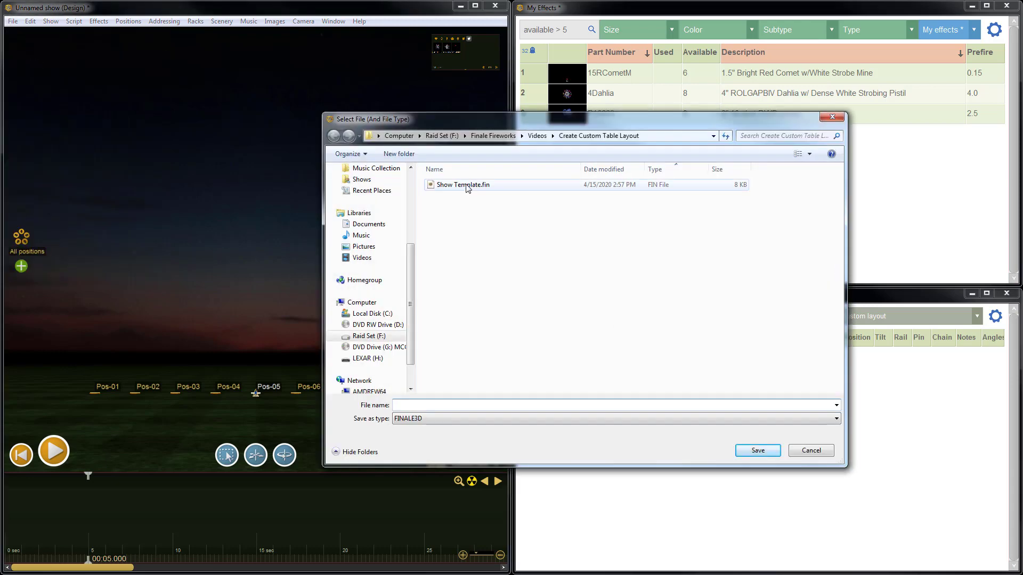
- Save the show over the existing Show Template.fin file
left_click(462, 185)
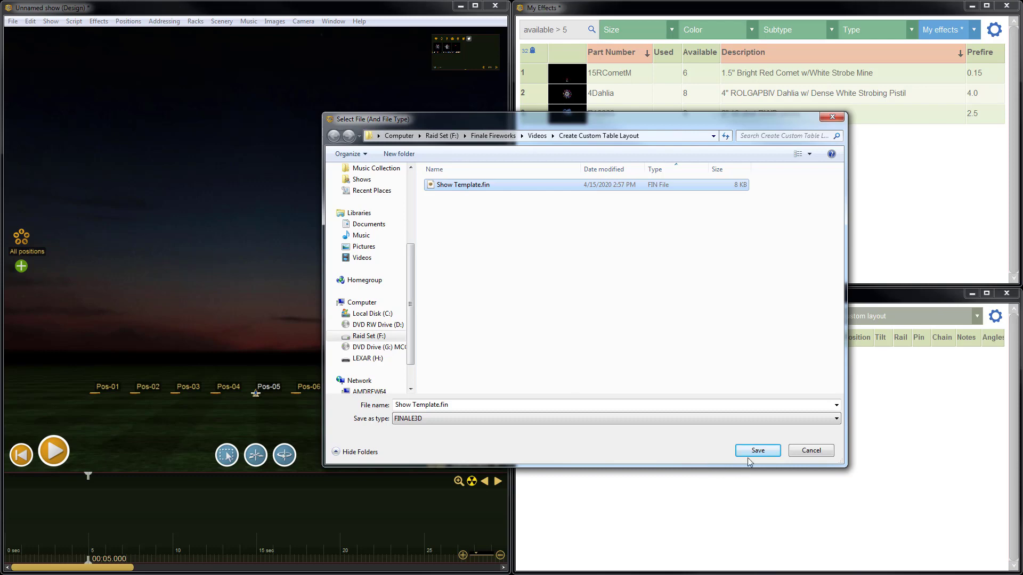
left_click(757, 450)
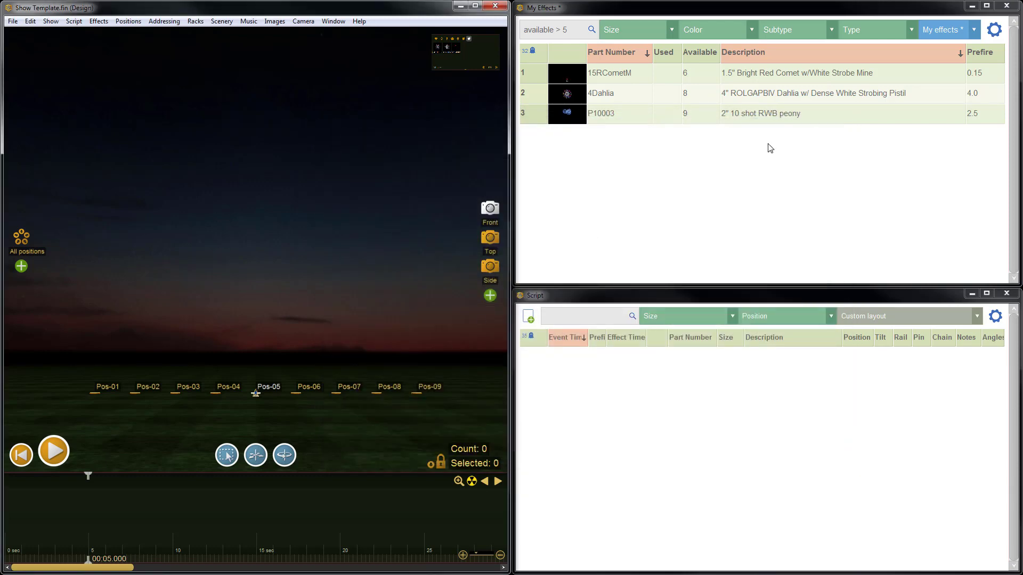
mouse_move(949, 83)
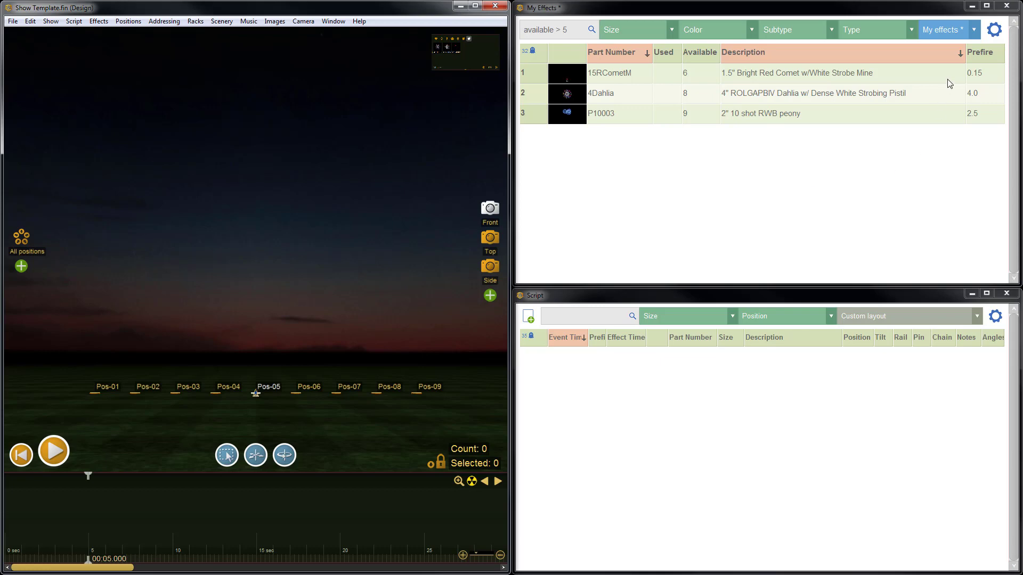
- Apply the all_effects layout to show all six effects unfiltered
left_click(994, 30)
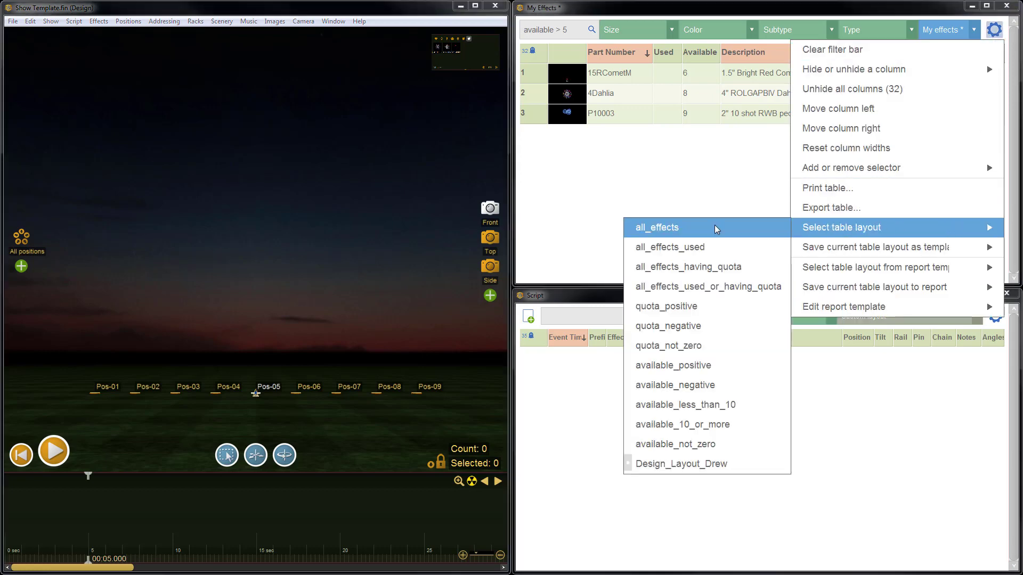
left_click(655, 227)
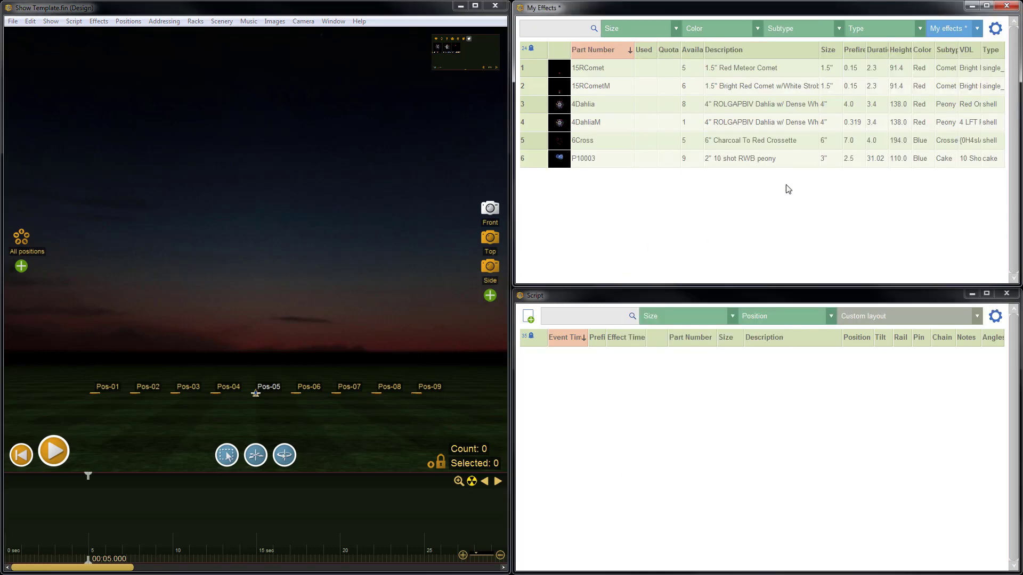
mouse_move(557, 238)
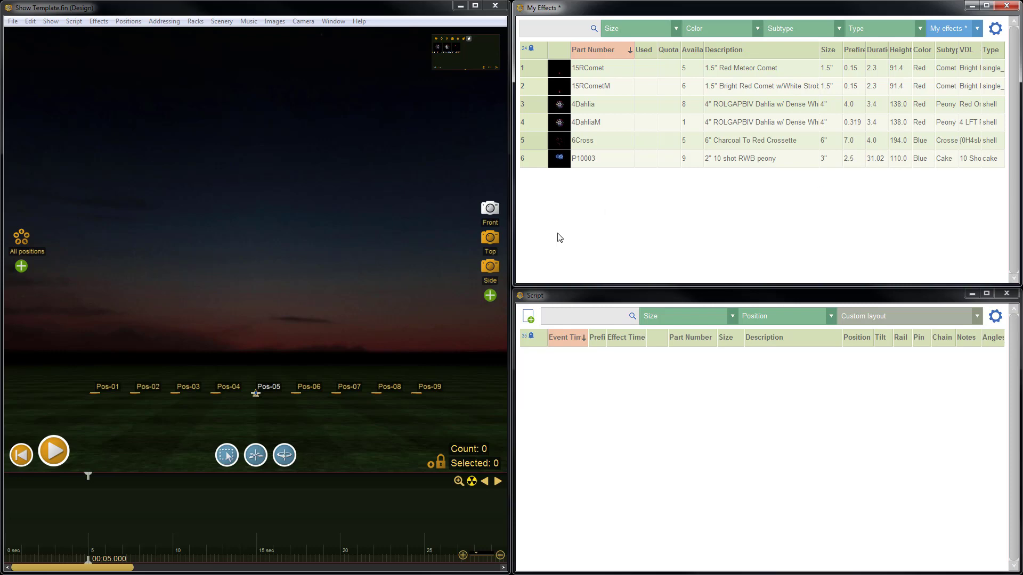
mouse_move(200, 146)
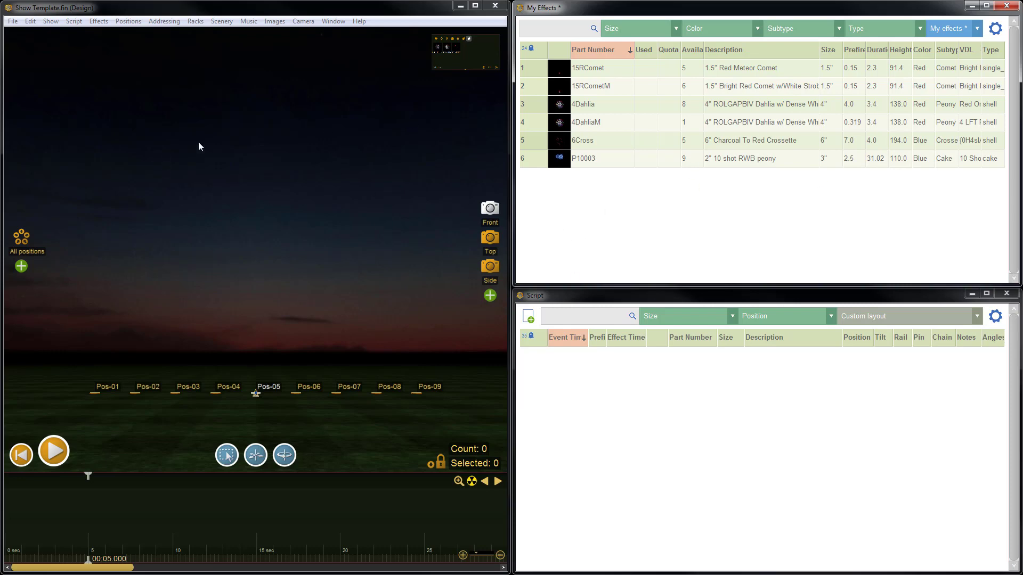
mouse_move(13, 21)
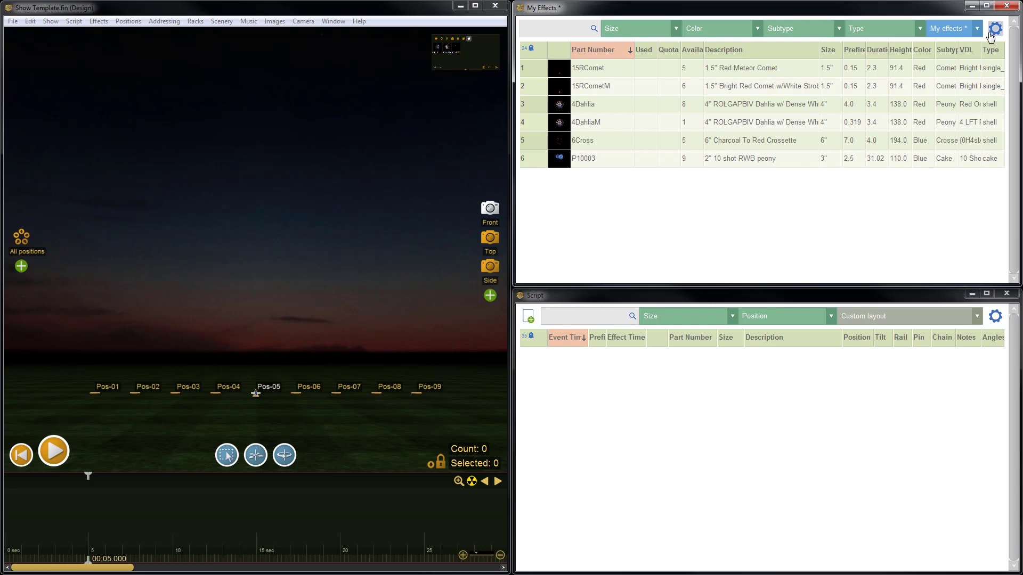
- Reapply the Design_Layout_Drew layout, restoring the three filtered effects and reduced columns
left_click(993, 28)
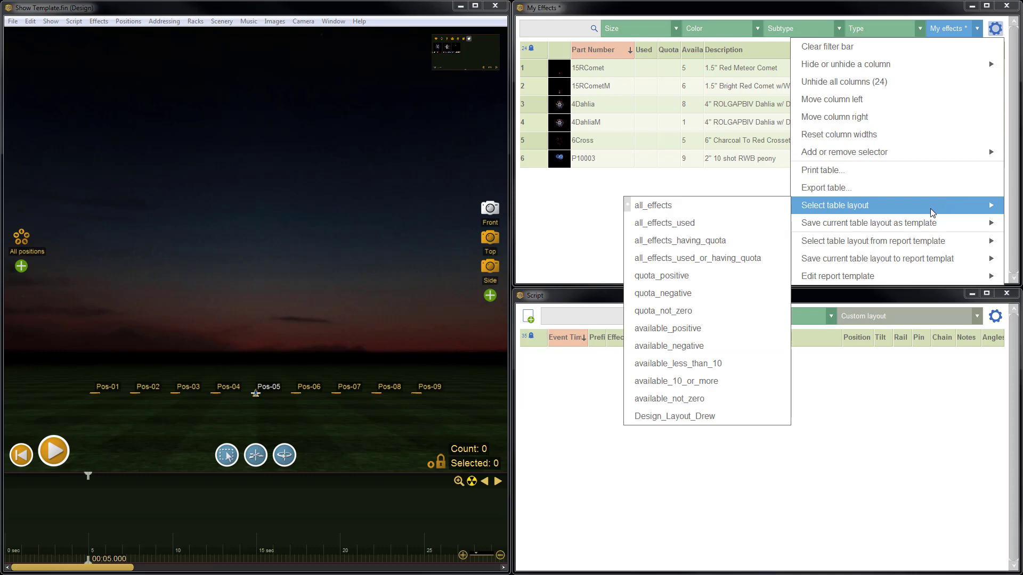
mouse_move(778, 211)
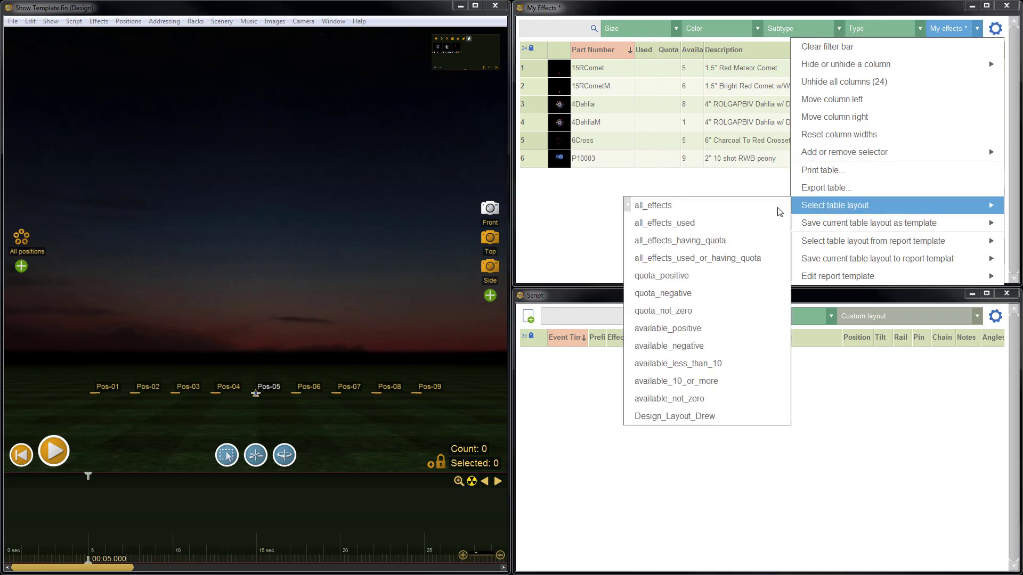
mouse_move(675, 416)
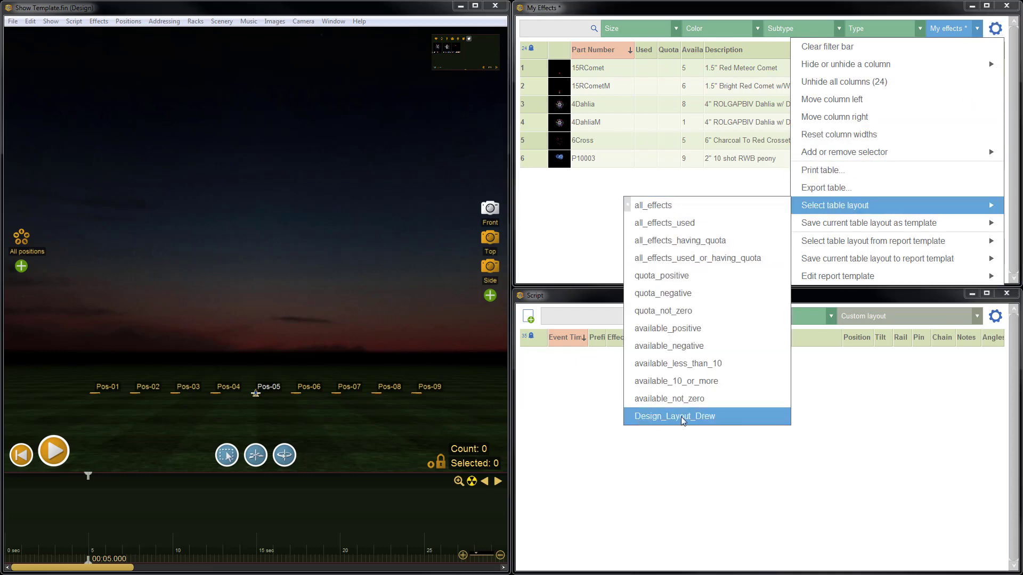
mouse_move(643, 76)
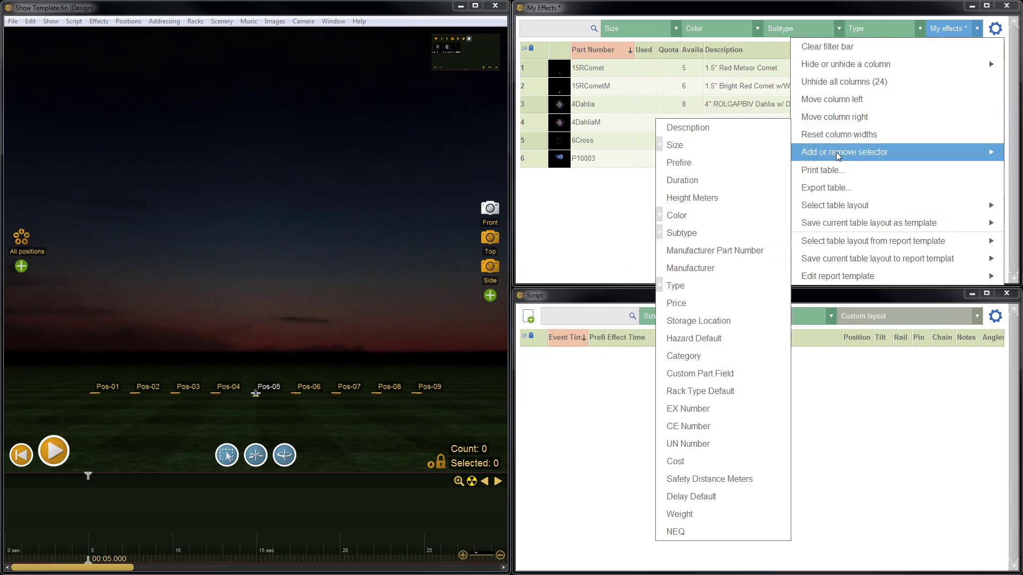
left_click(834, 204)
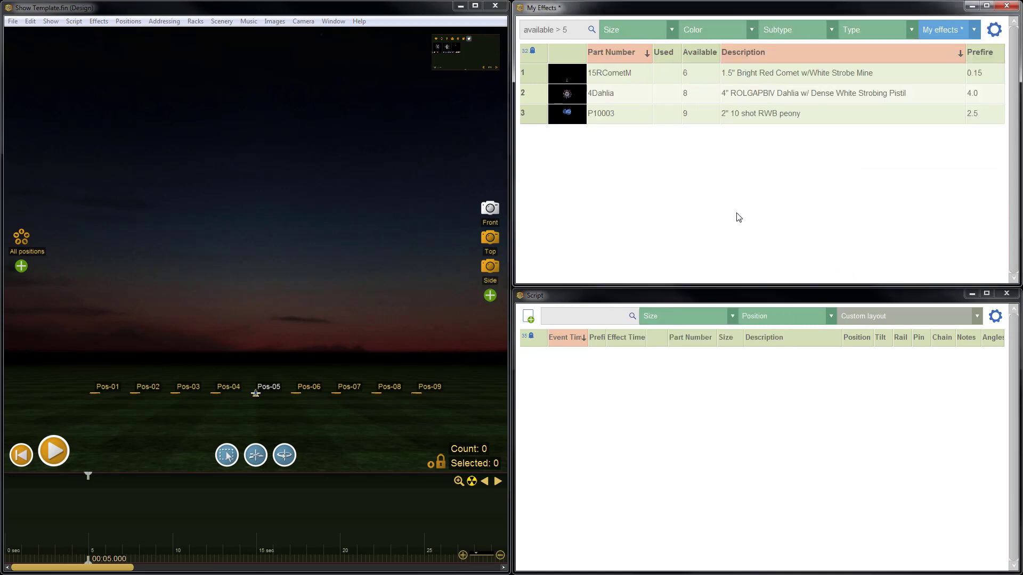
mouse_move(758, 190)
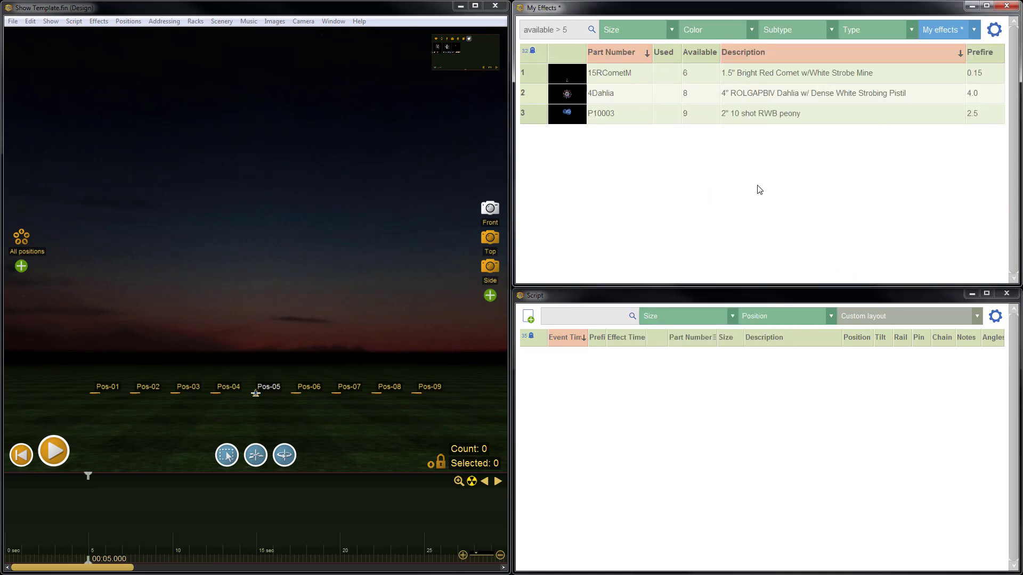
mouse_move(716, 198)
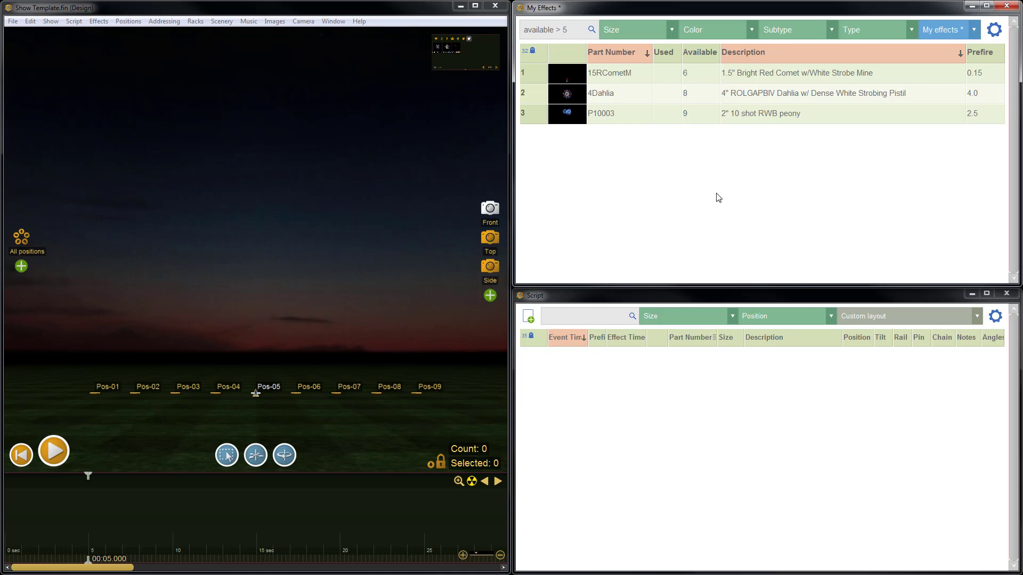
mouse_move(931, 84)
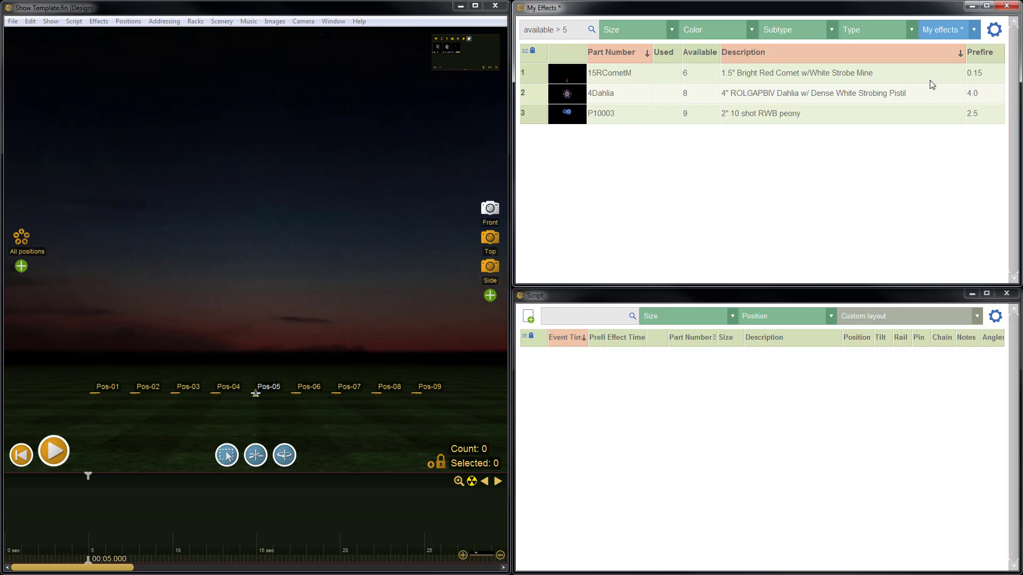
mouse_move(603, 107)
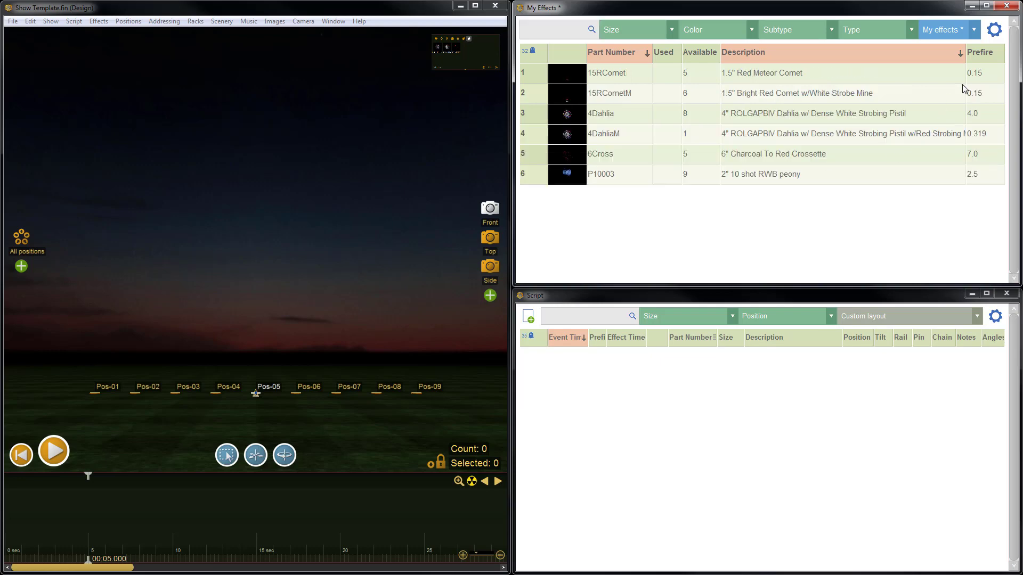
- Overwrite the Design_Layout_Drew template with the current unfiltered six-effect table layout
left_click(994, 30)
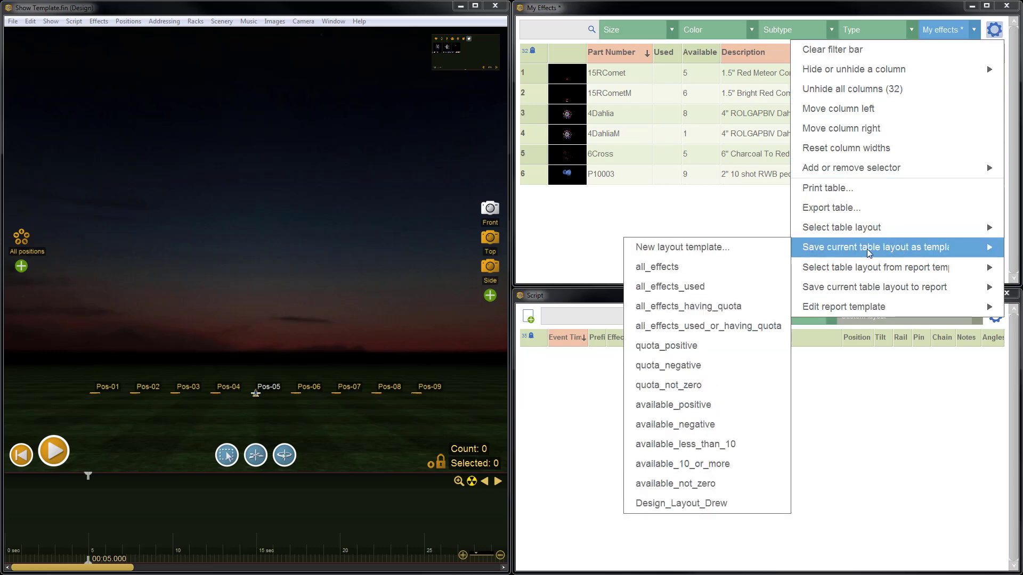
mouse_move(680, 503)
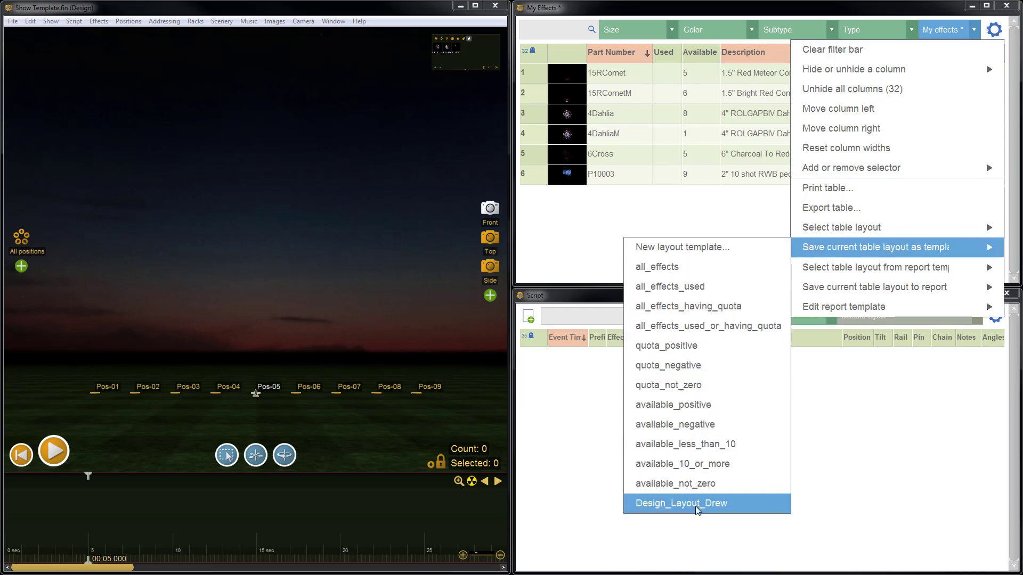
mouse_move(710, 512)
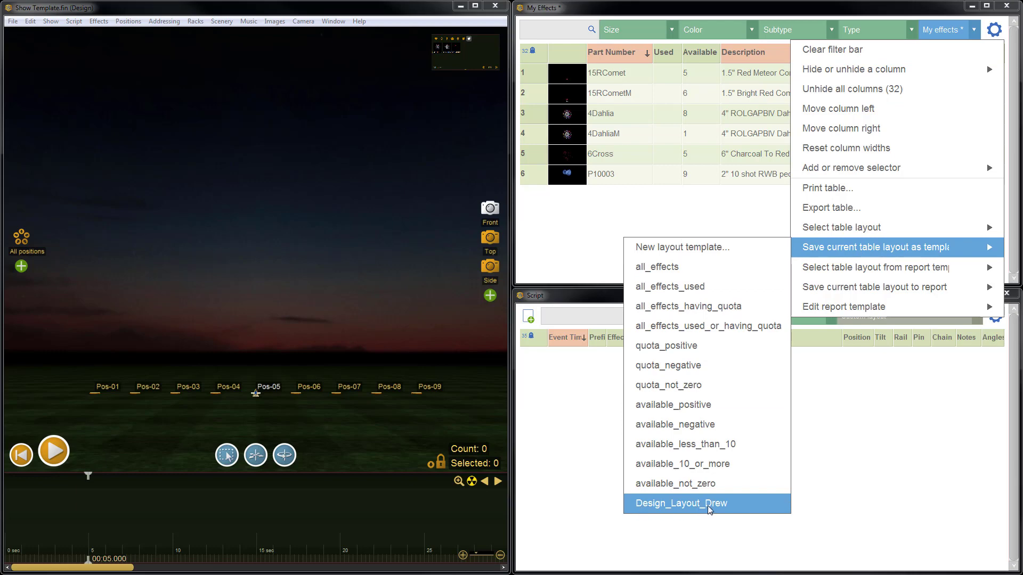
left_click(679, 503)
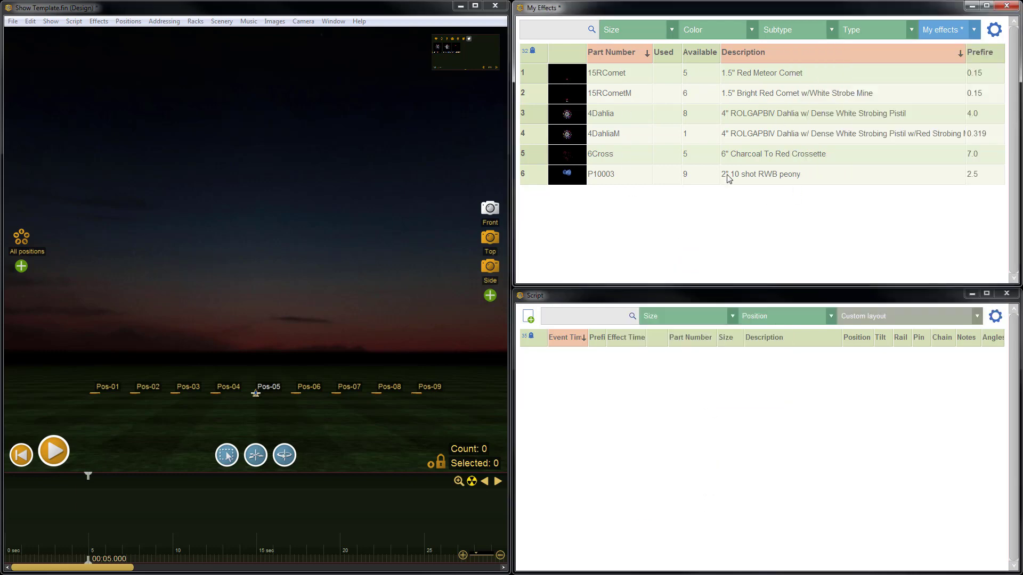
mouse_move(854, 109)
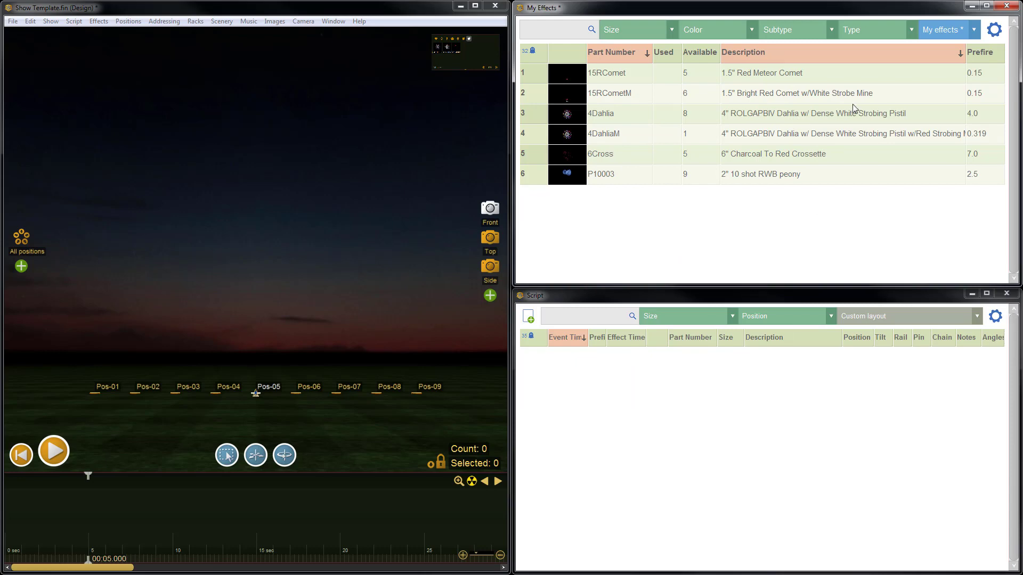
mouse_move(9, 30)
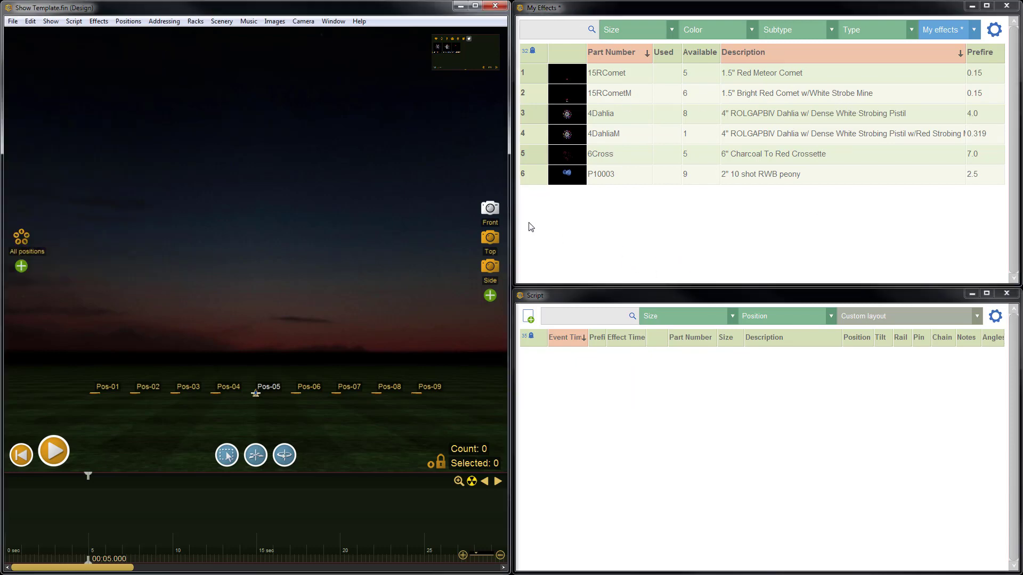
mouse_move(701, 224)
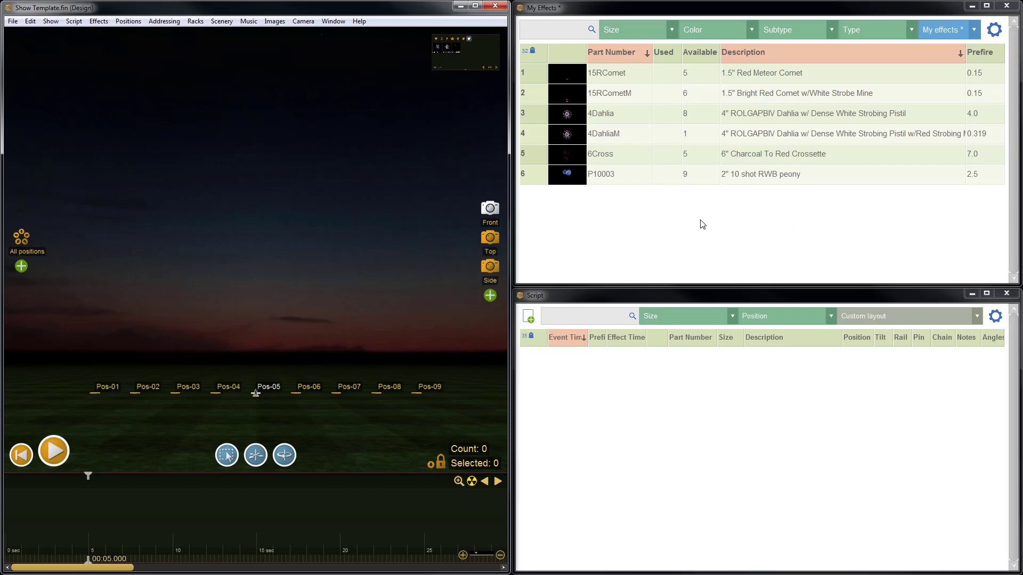